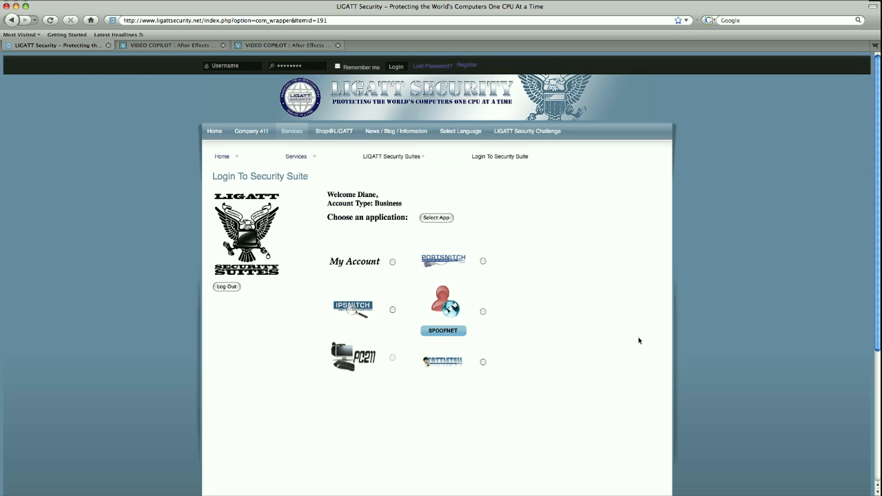
mouse_move(629, 343)
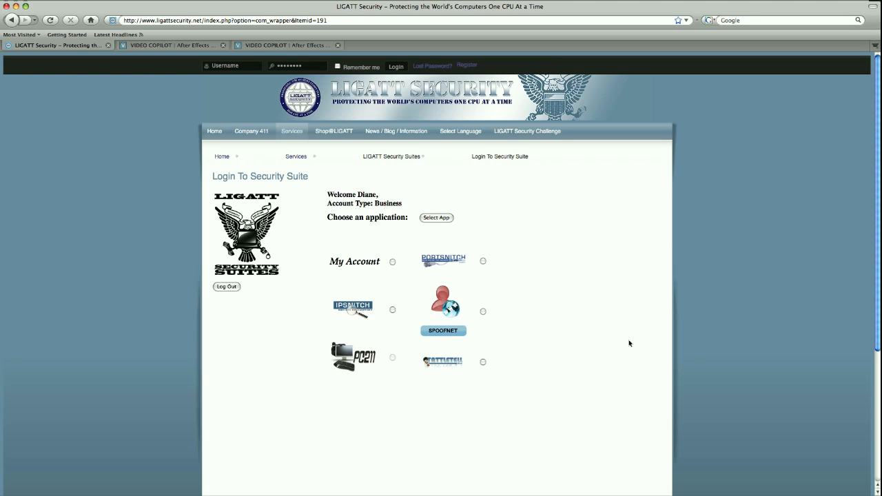
mouse_move(475, 296)
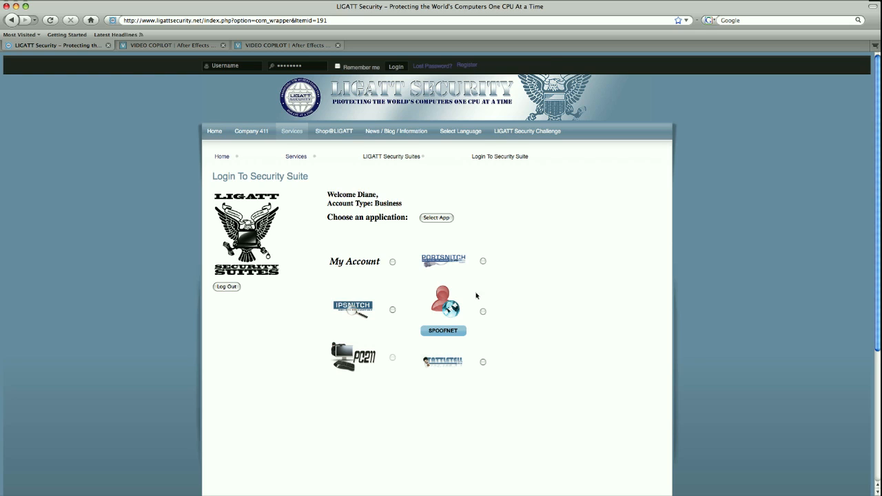
mouse_move(356, 300)
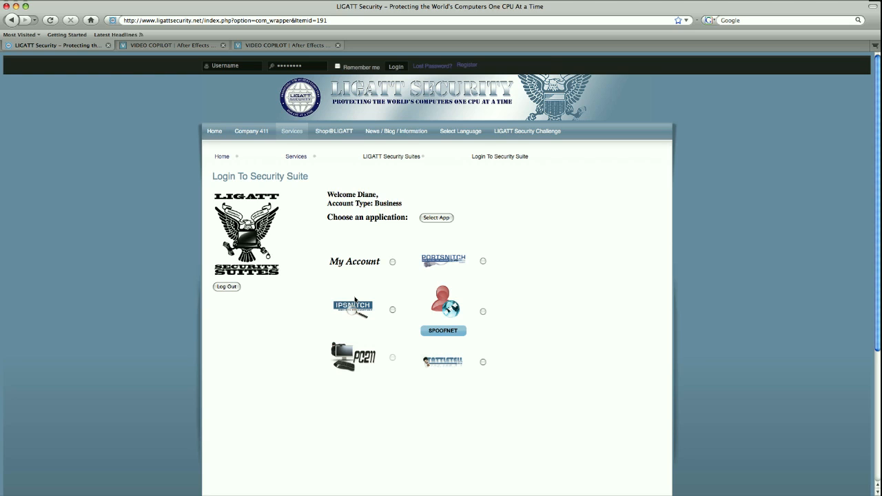
mouse_move(394, 311)
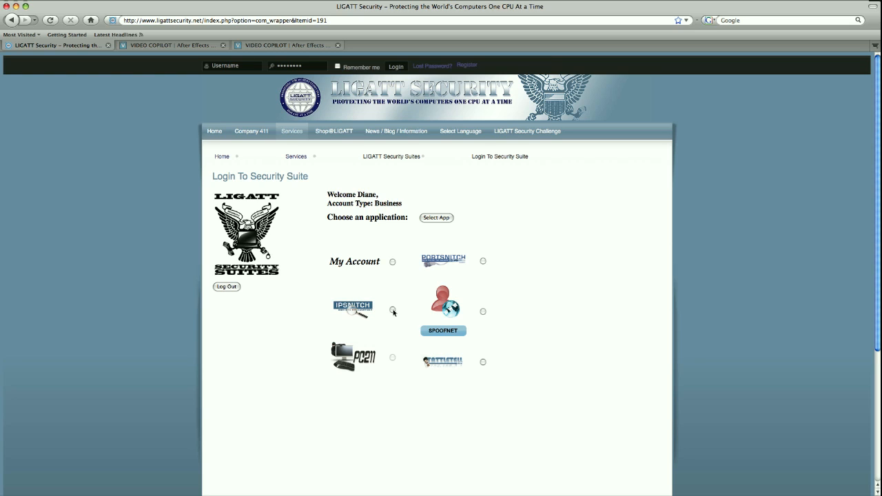
Select IPSnitch from the suite's application list and launch it.
left_click(392, 310)
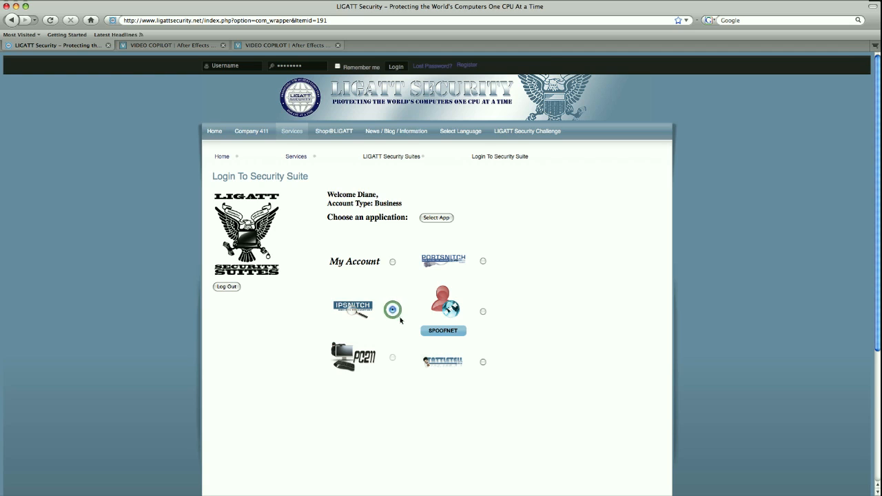
left_click(393, 311)
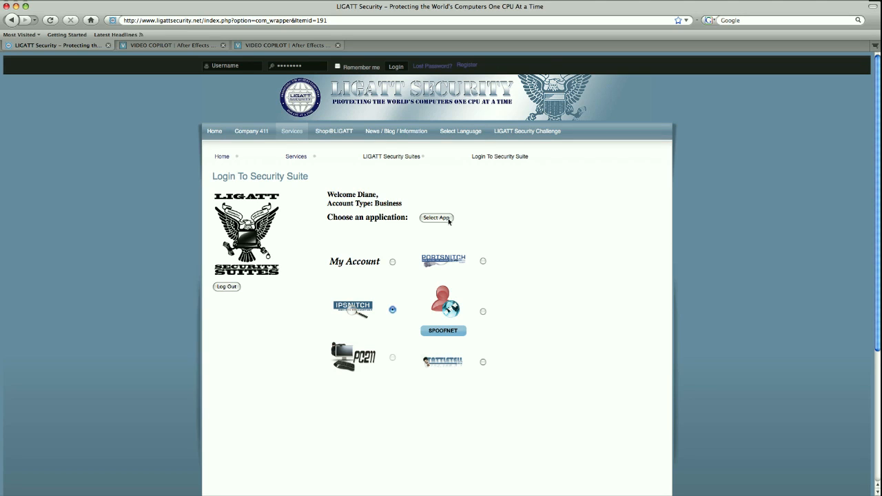
left_click(436, 218)
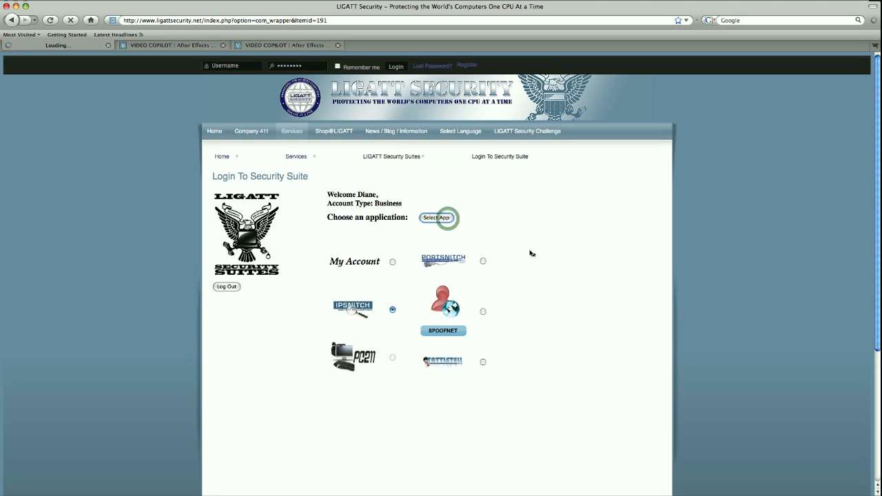
Review IPSnitch's welcome page (0 targets, $73.15 balance) and return to the Main Menu.
left_click(437, 218)
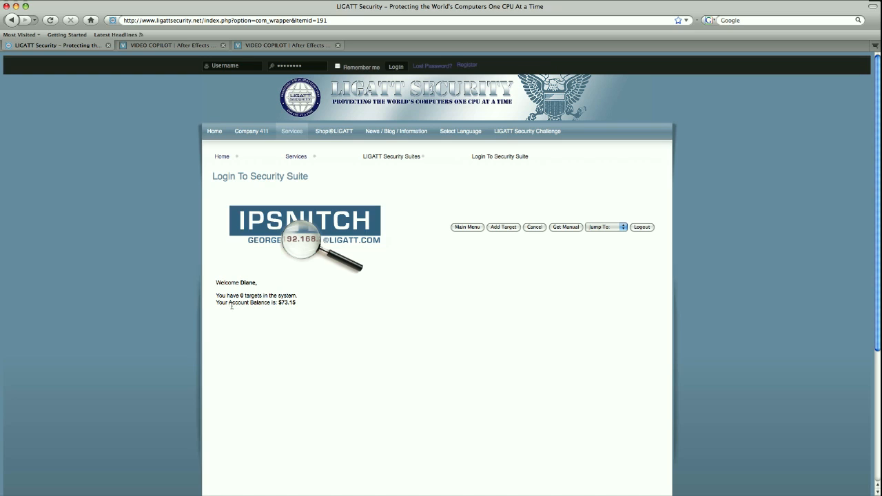
mouse_move(301, 308)
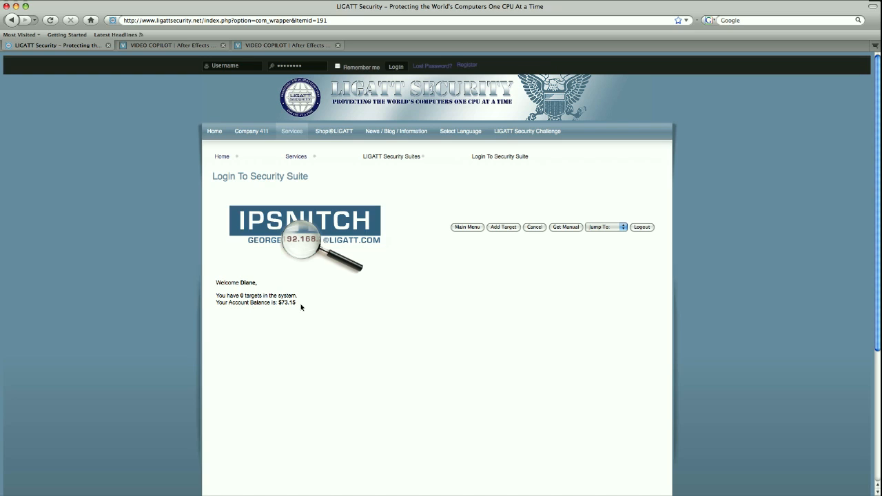
mouse_move(577, 254)
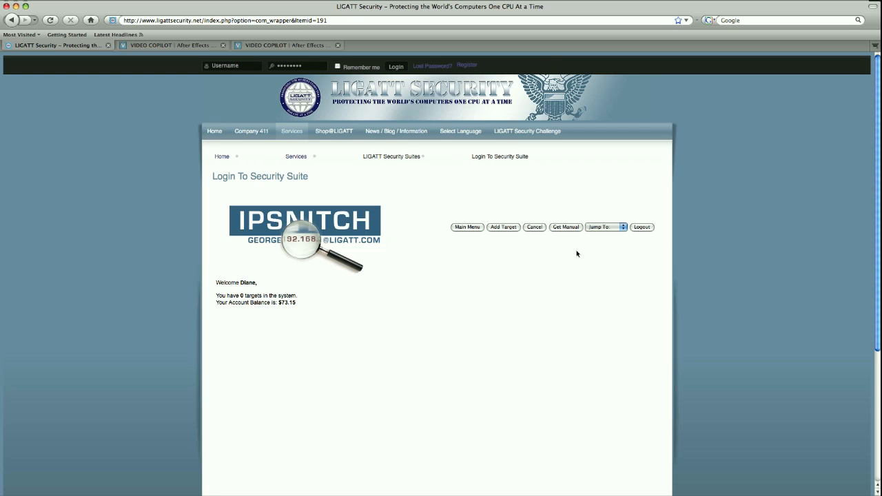
mouse_move(457, 222)
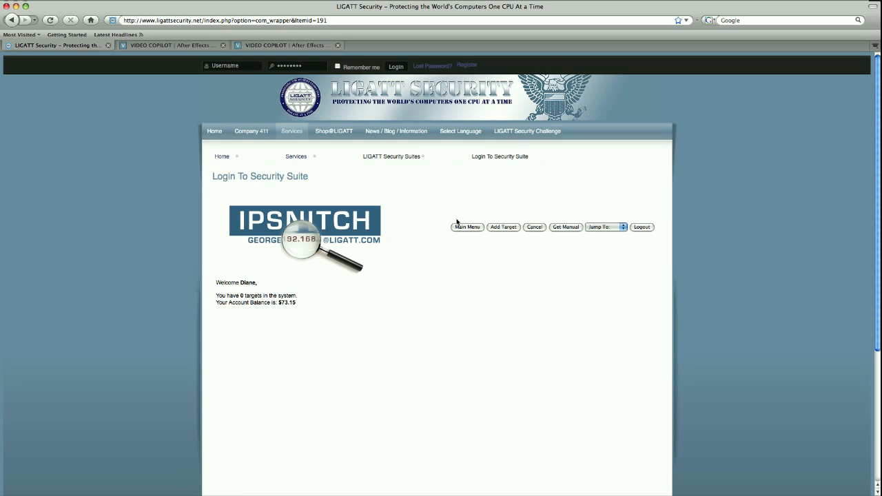
mouse_move(610, 238)
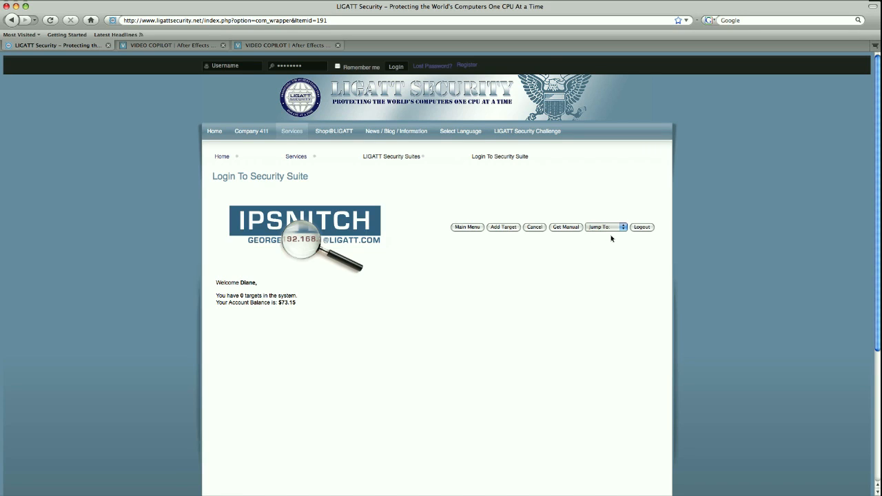
mouse_move(490, 258)
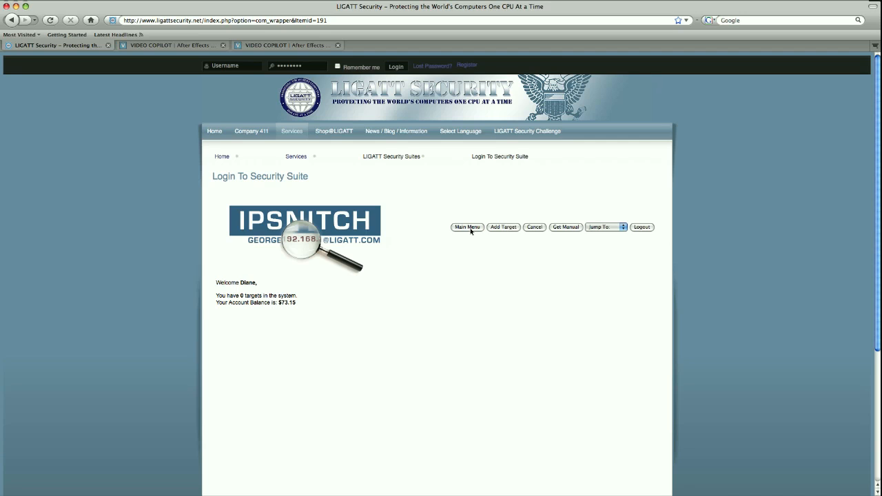
left_click(467, 227)
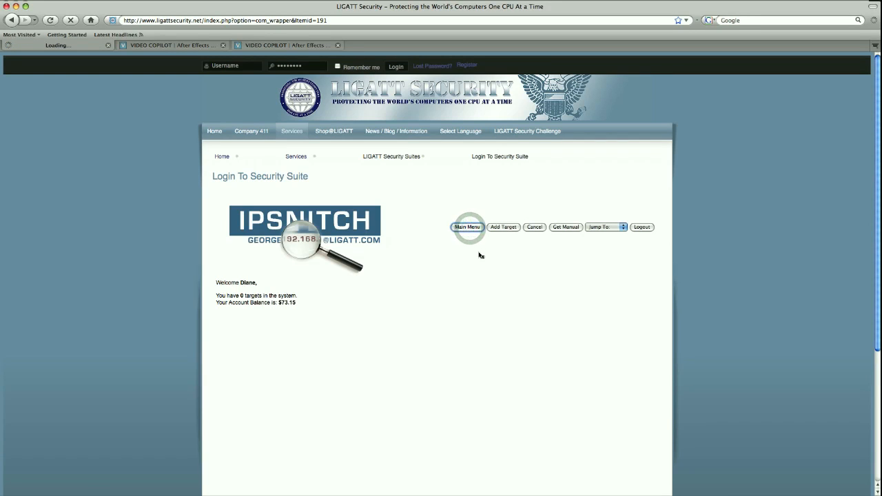
Return to the suite's application list with My Account, PortSnitch, IPSnitch and SpoofNet.
left_click(467, 227)
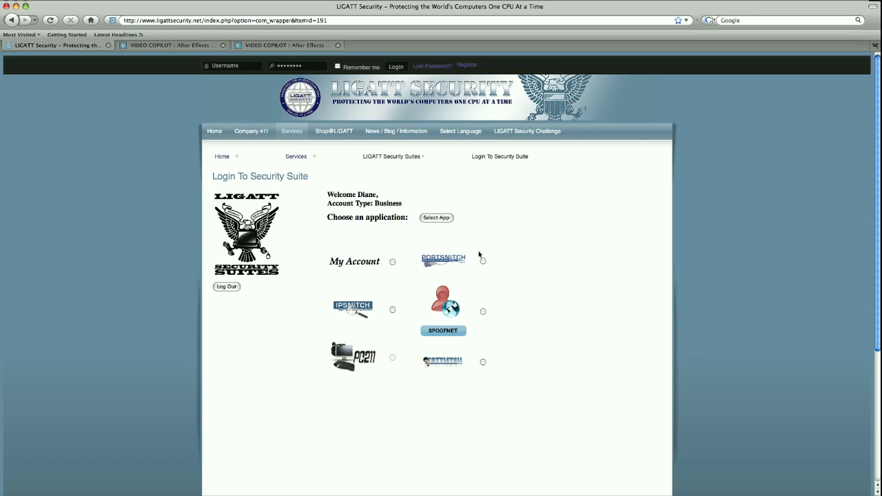
mouse_move(300, 283)
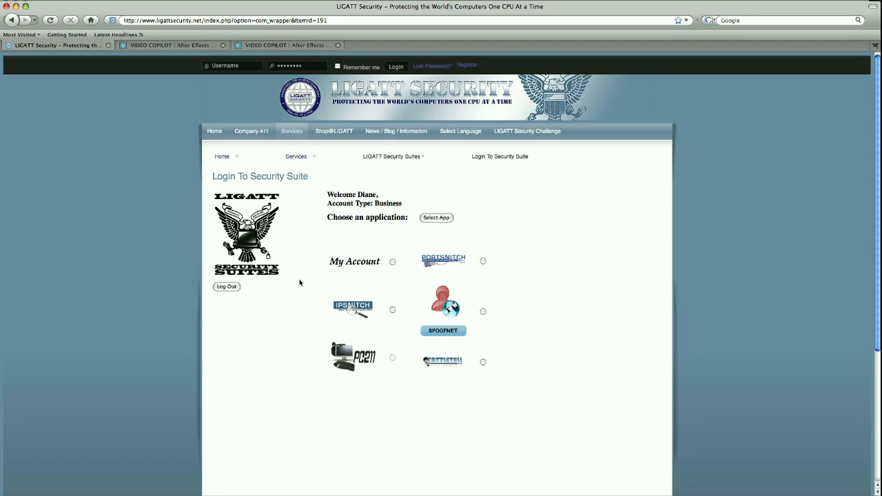
mouse_move(453, 283)
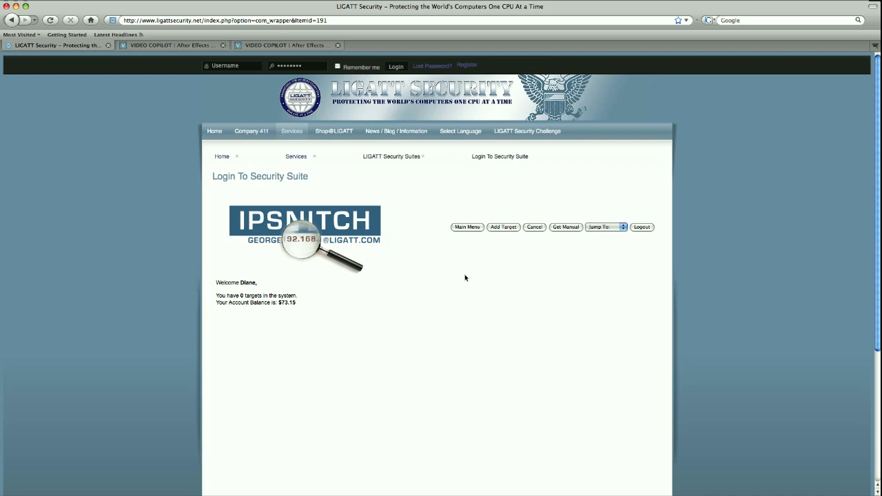
mouse_move(499, 245)
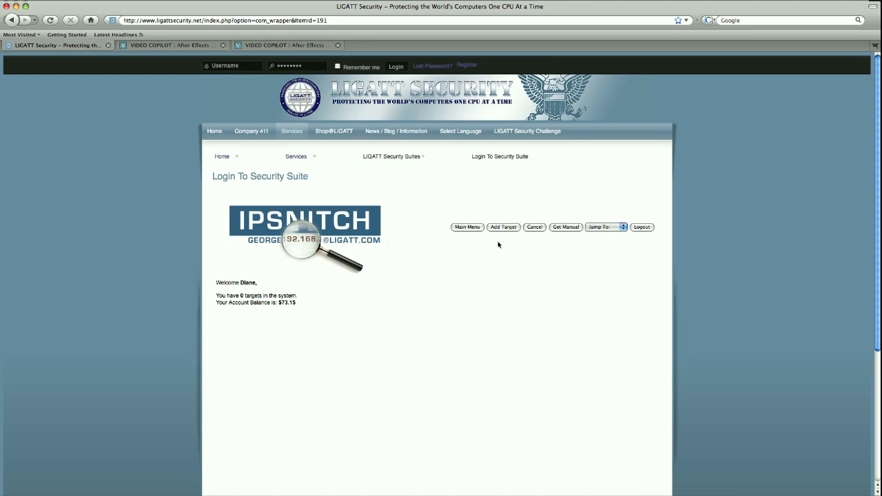
mouse_move(505, 227)
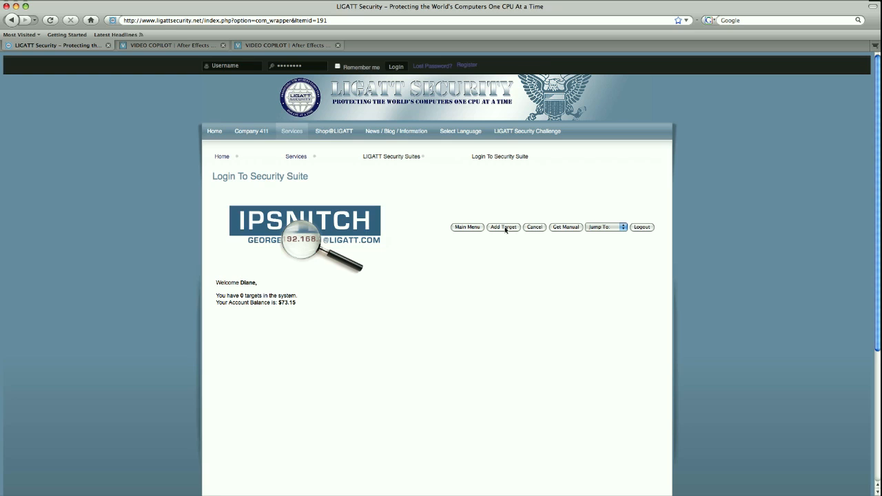
mouse_move(507, 239)
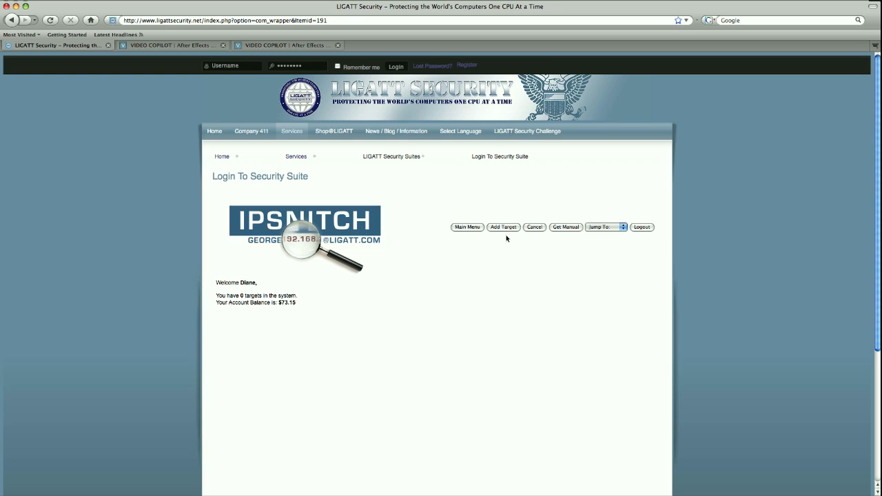
mouse_move(544, 234)
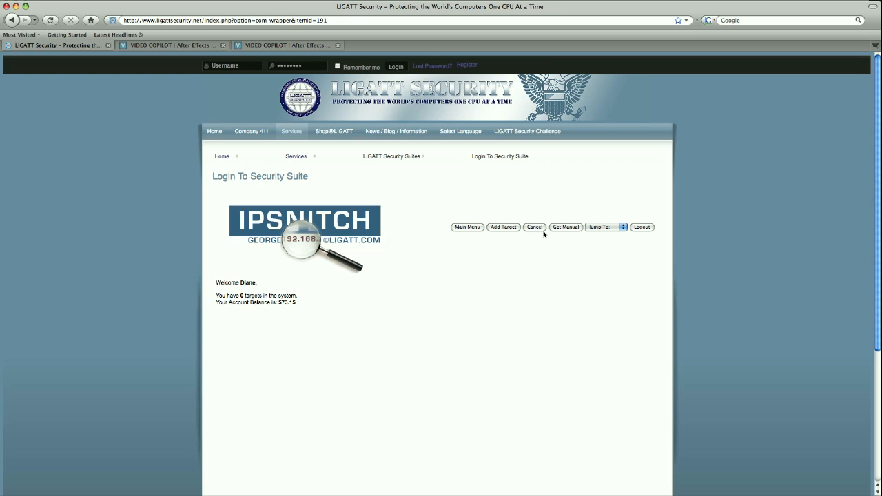
mouse_move(504, 227)
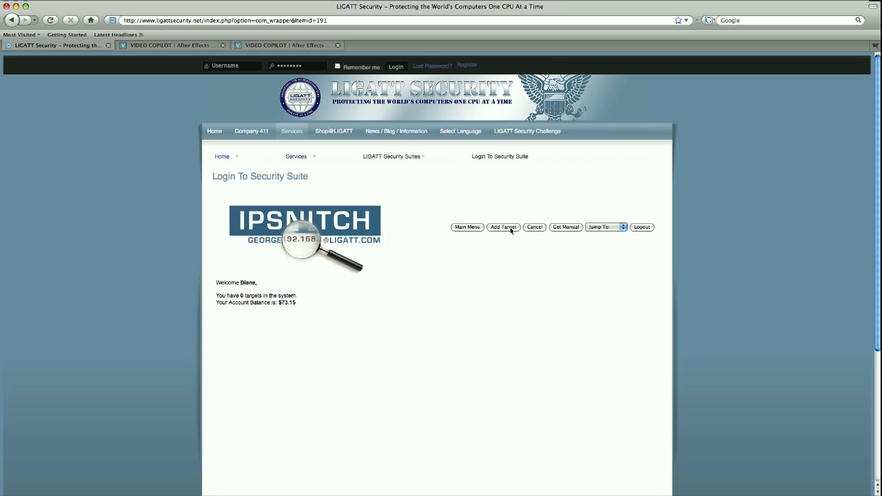
mouse_move(543, 236)
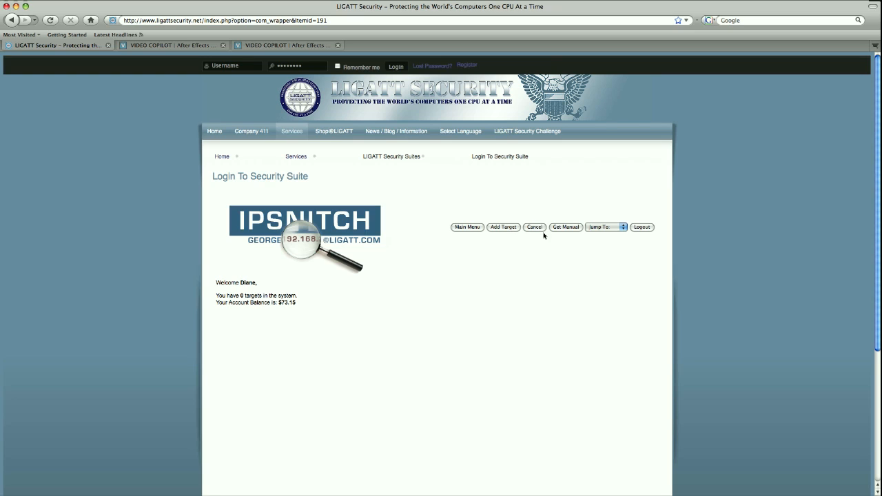
mouse_move(565, 235)
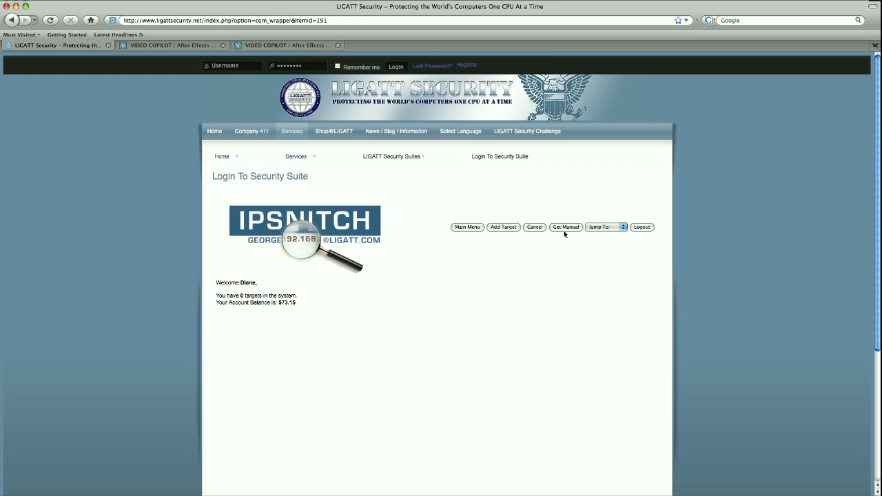
mouse_move(571, 231)
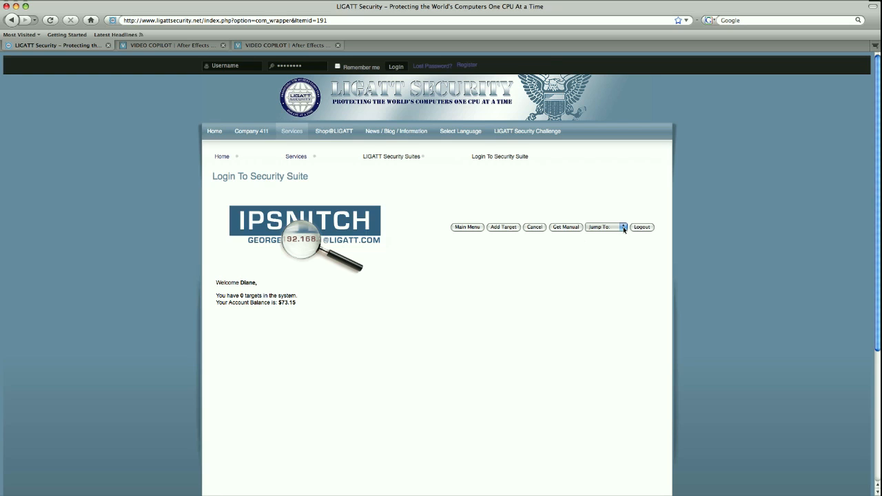
left_click(605, 227)
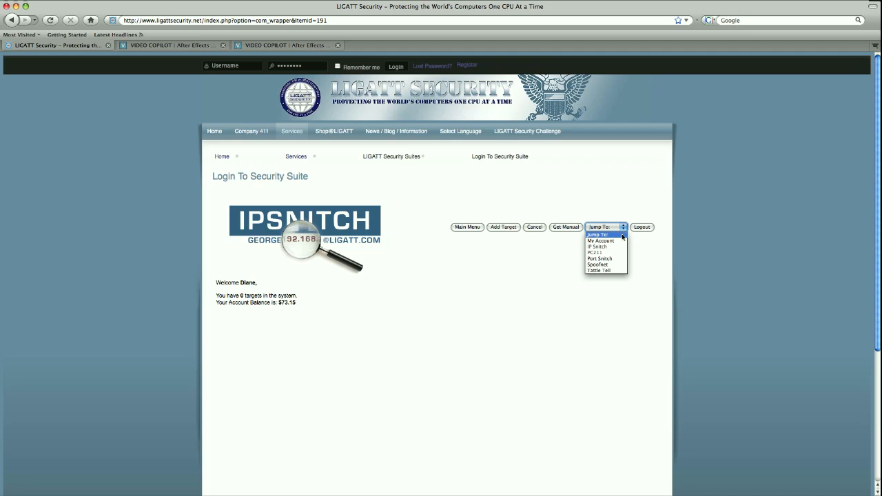
mouse_move(606, 270)
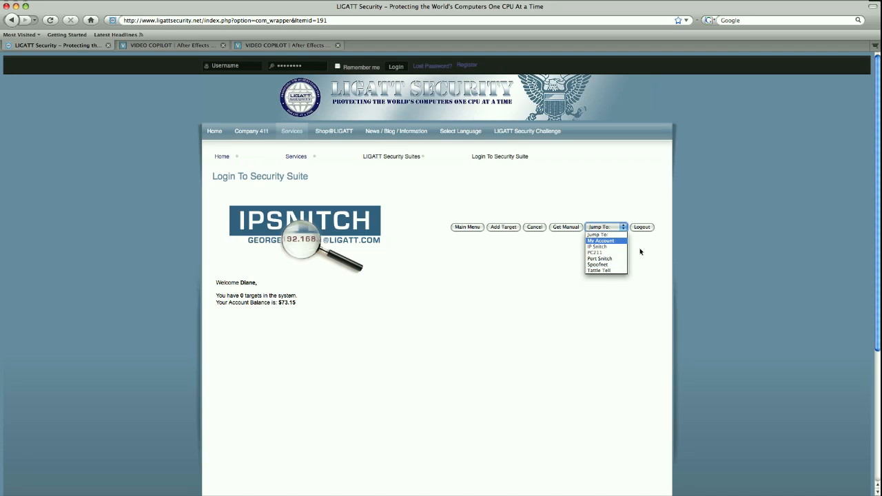
left_click(605, 226)
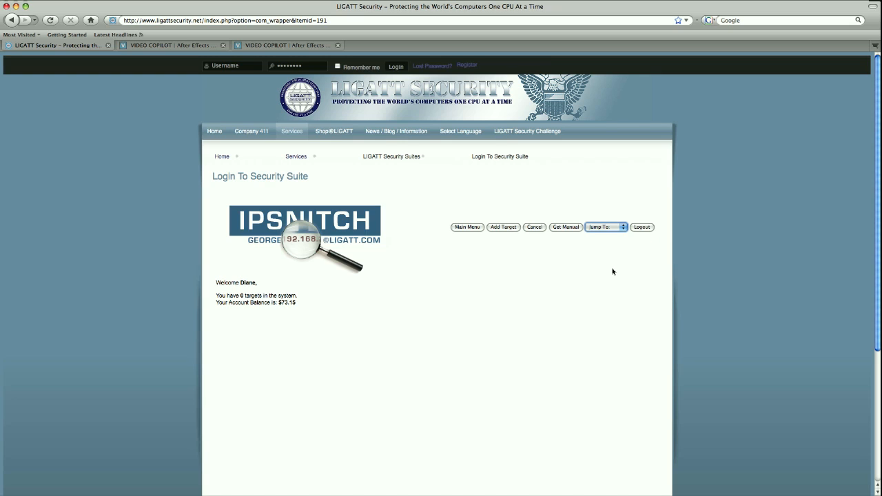
mouse_move(598, 268)
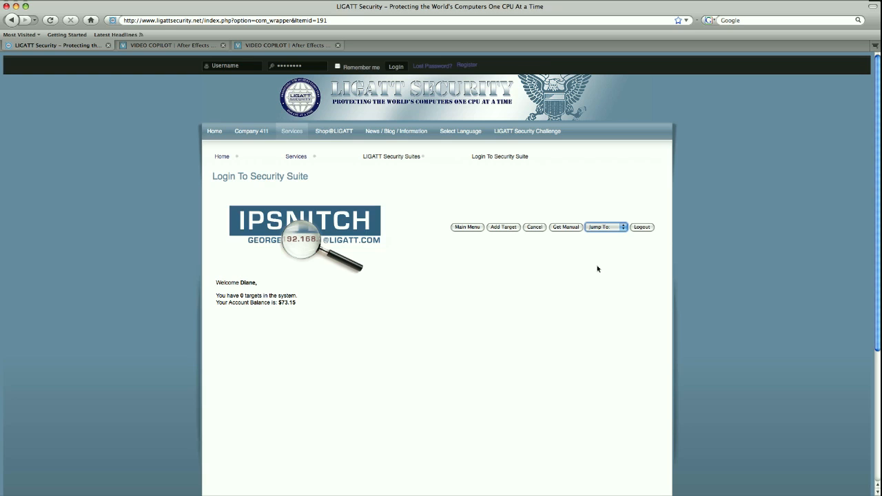
mouse_move(506, 233)
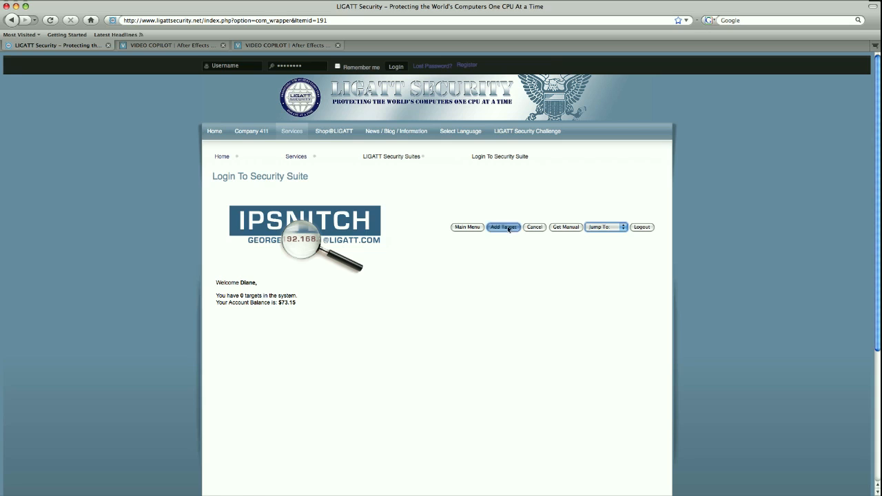
left_click(503, 227)
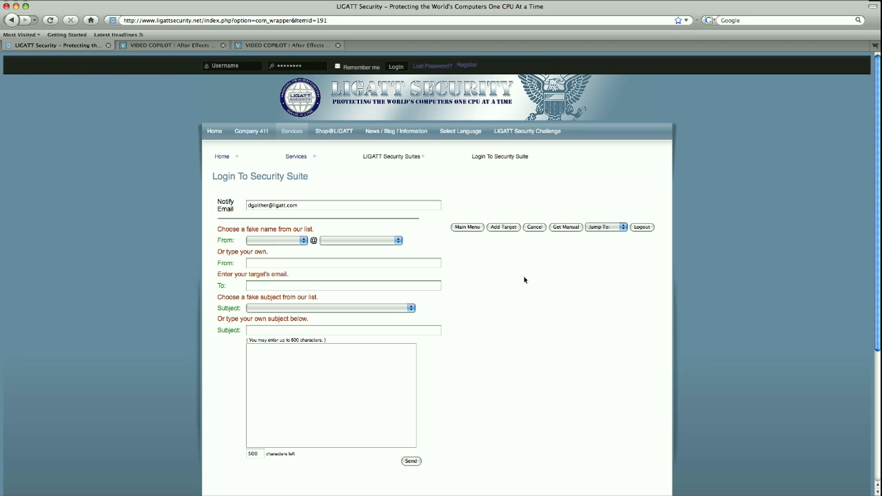
mouse_move(488, 271)
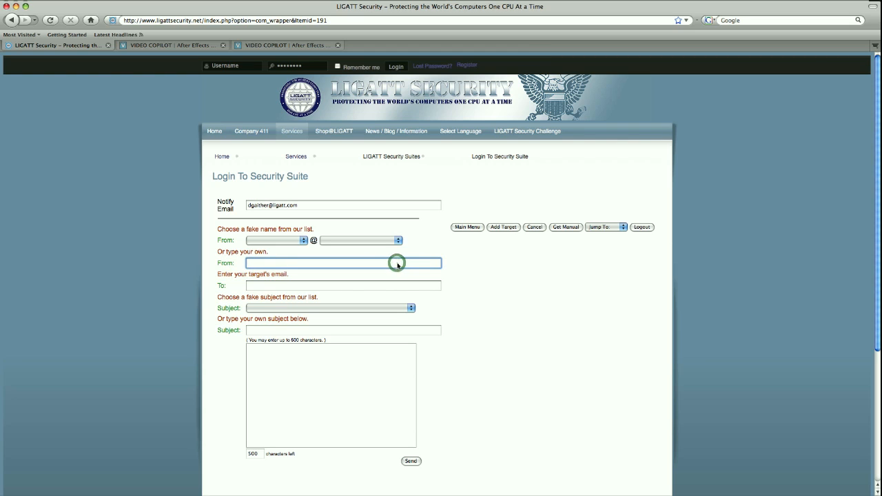
left_click(342, 285)
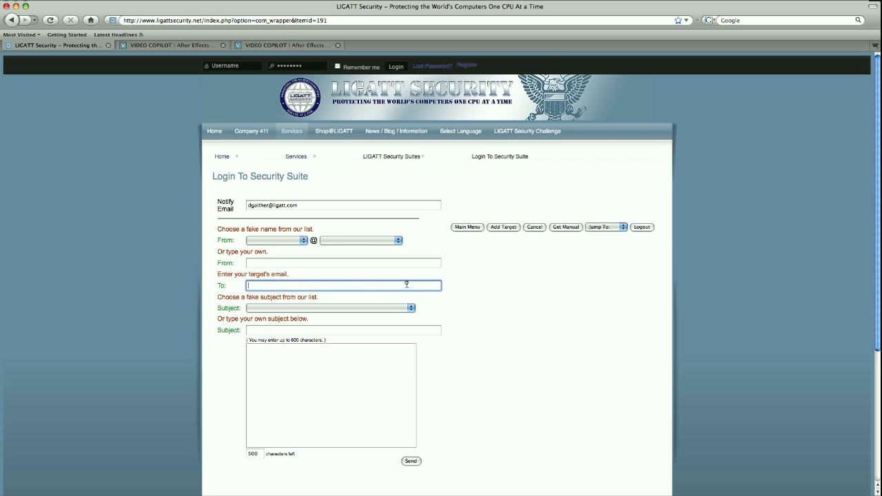
left_click(342, 330)
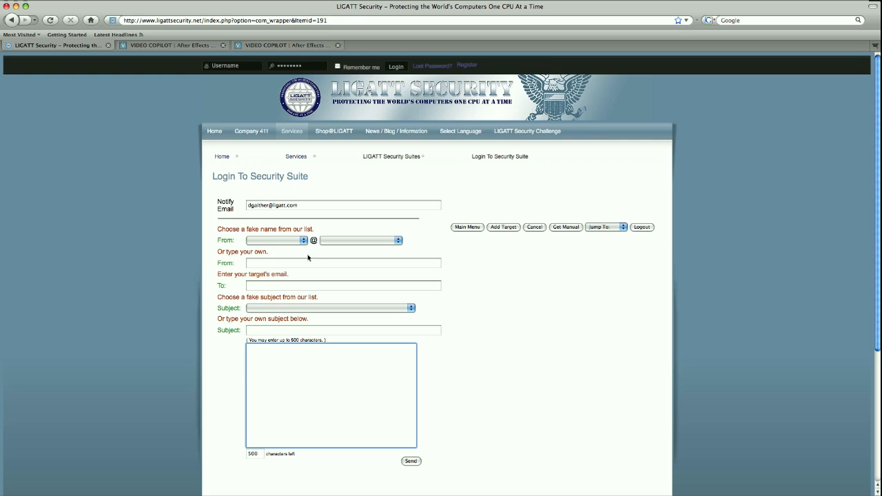
left_click(275, 239)
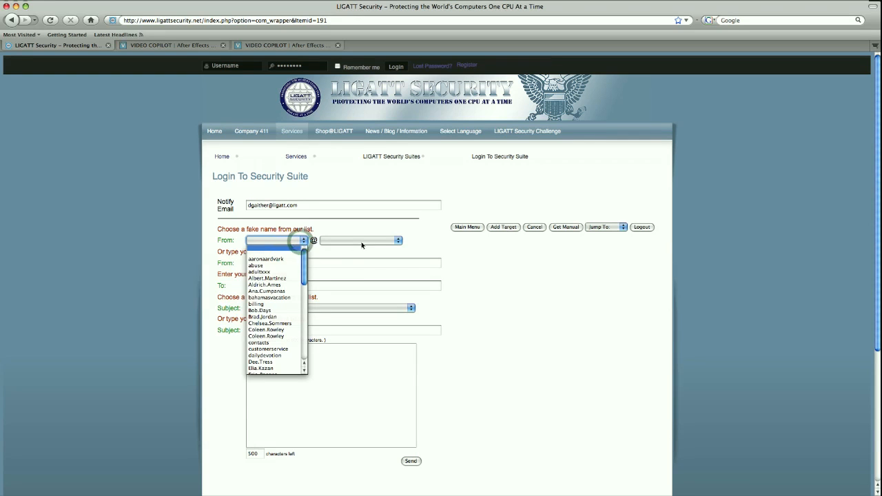
left_click(398, 239)
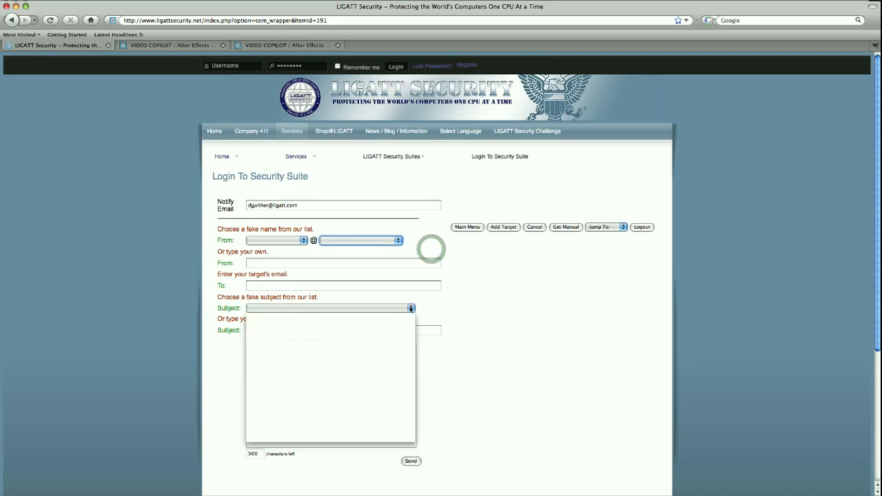
left_click(411, 307)
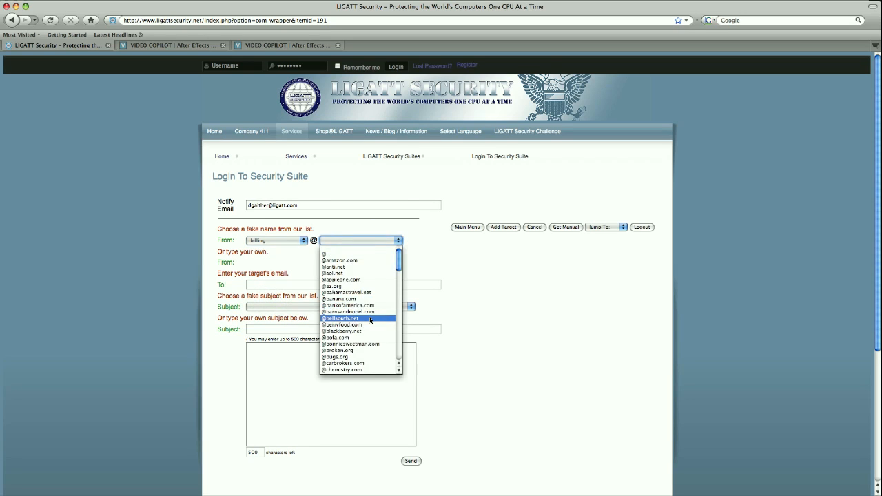
left_click(340, 319)
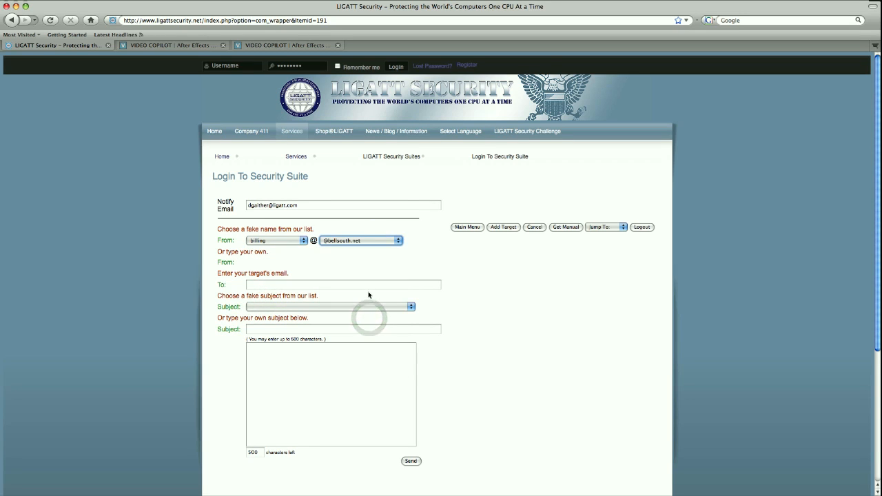
left_click(342, 284)
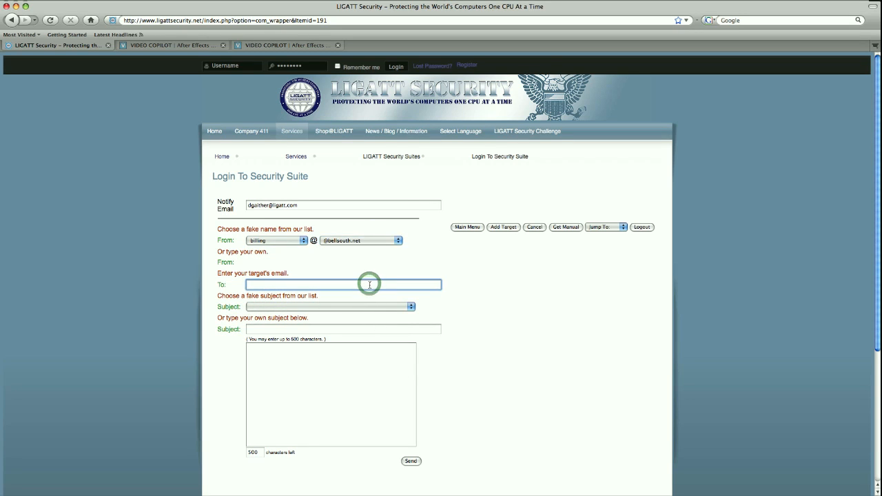
type("test")
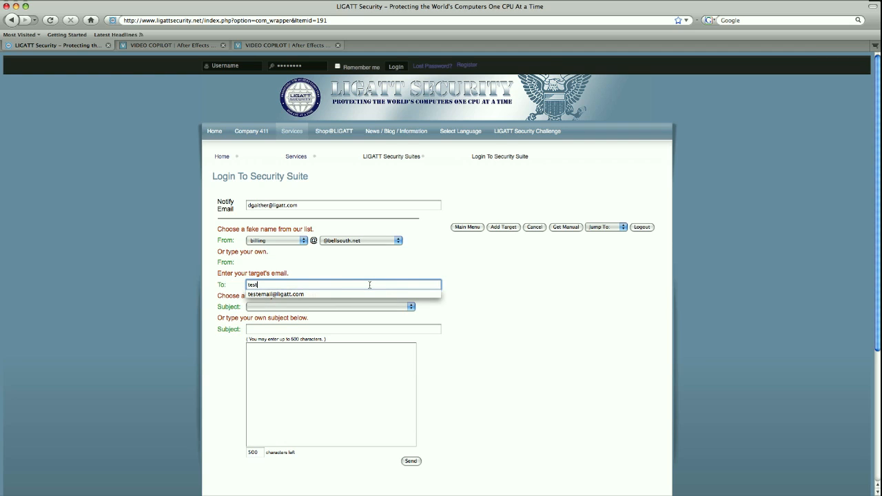
type("email")
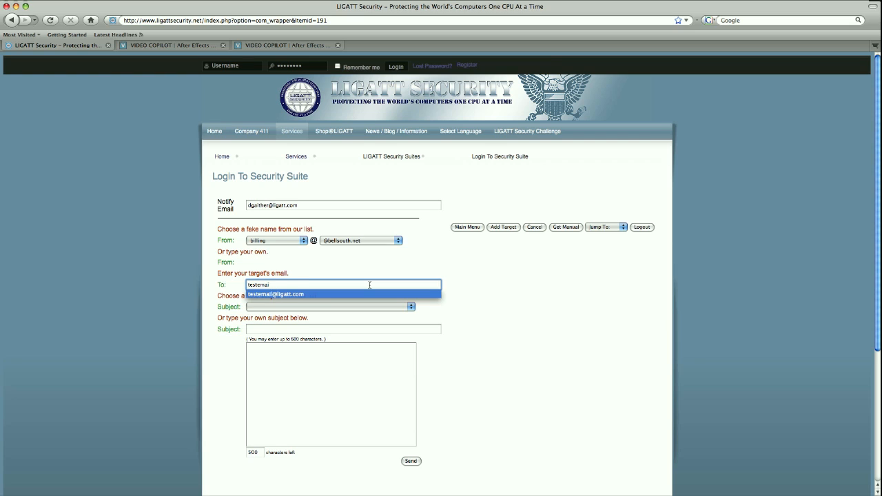
left_click(275, 295)
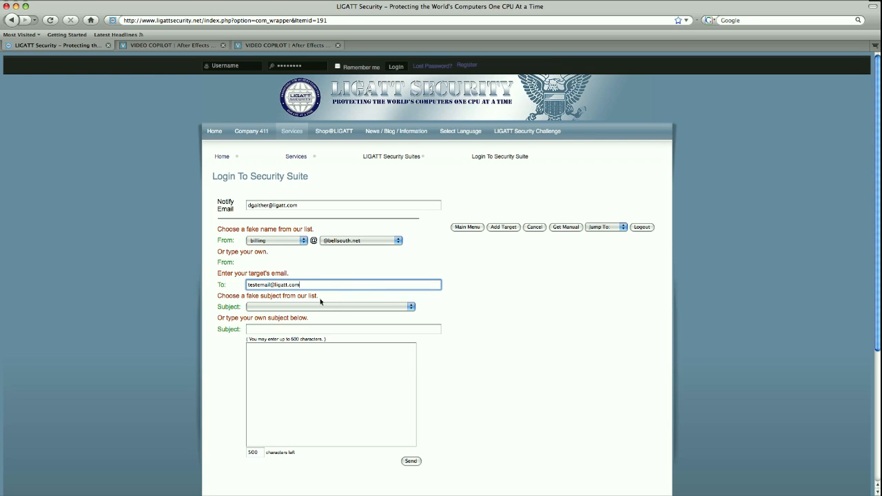
mouse_move(319, 322)
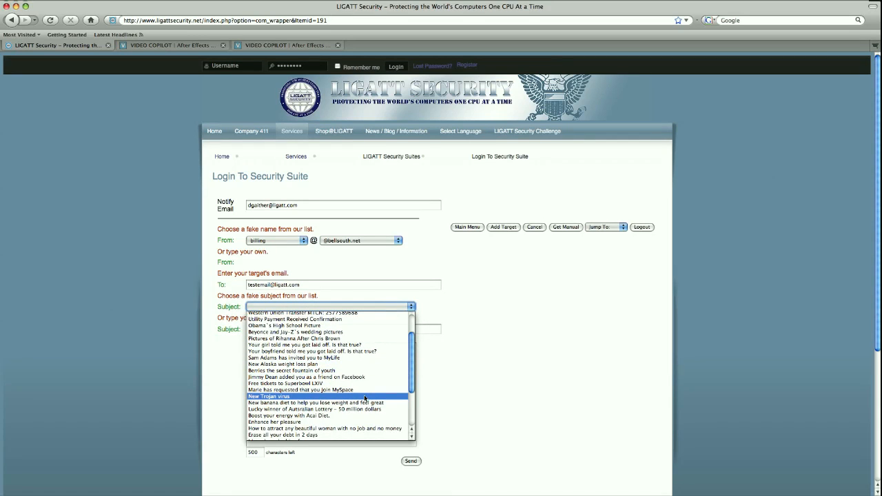
Pick 'New Trojan virus' as the subject, filling in the preset warning message.
left_click(268, 397)
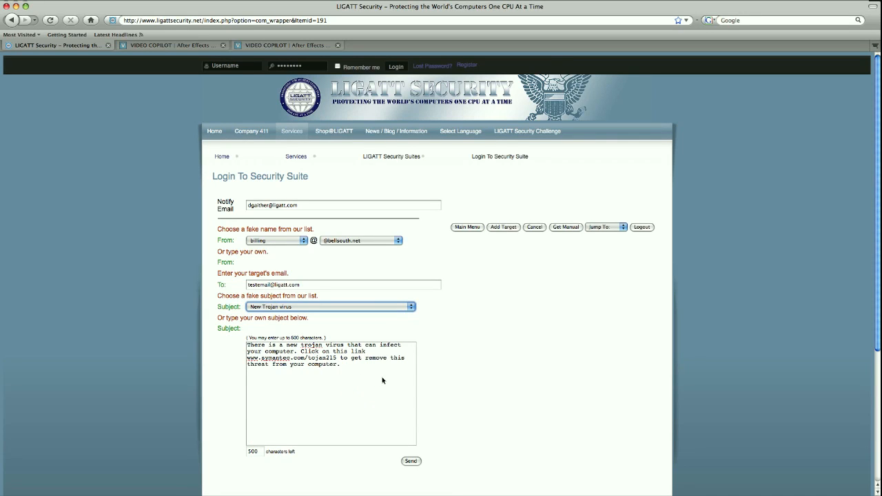
mouse_move(395, 410)
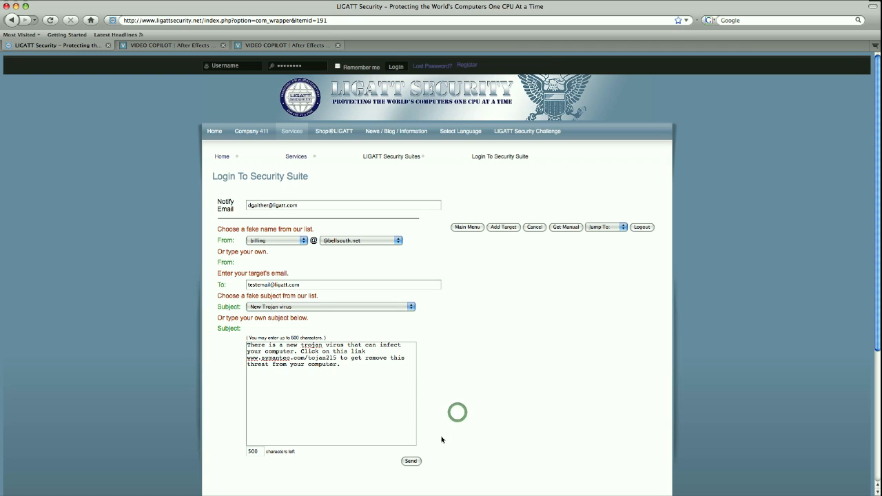
mouse_move(289, 386)
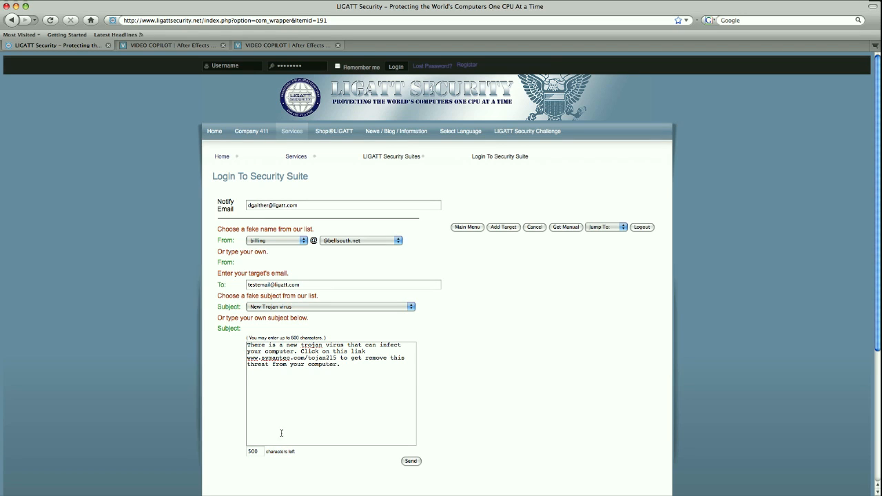
mouse_move(357, 461)
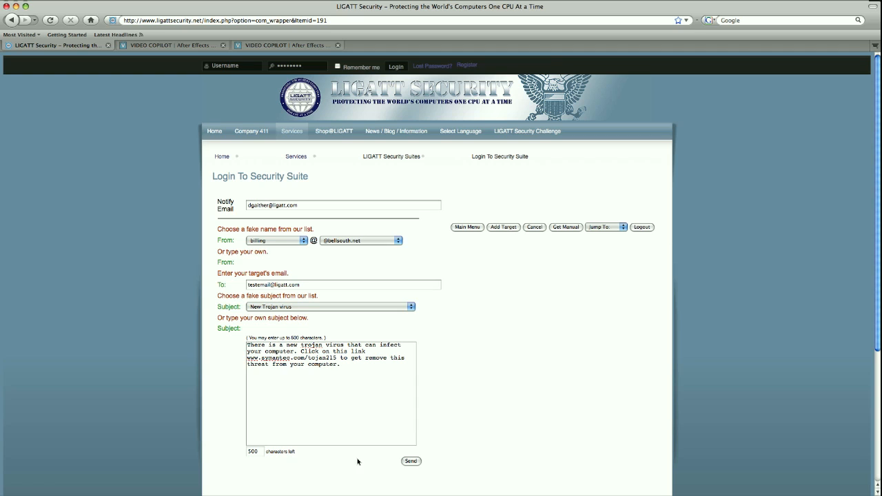
mouse_move(426, 462)
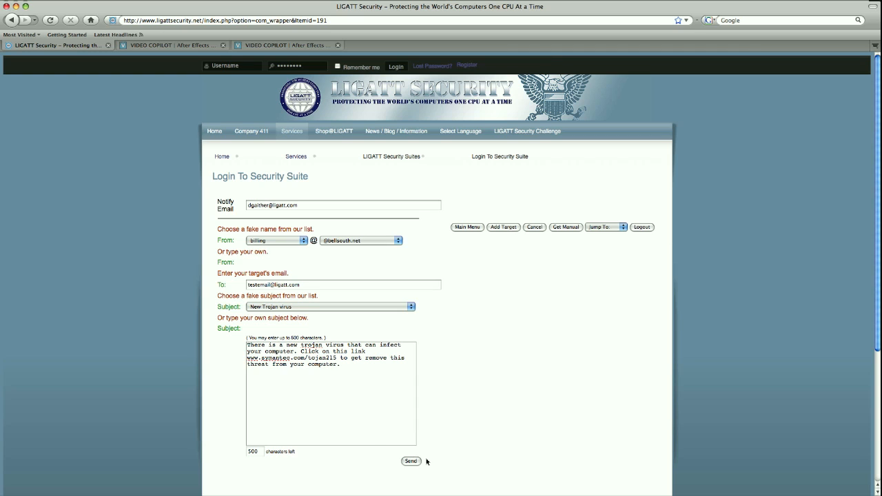
left_click(411, 461)
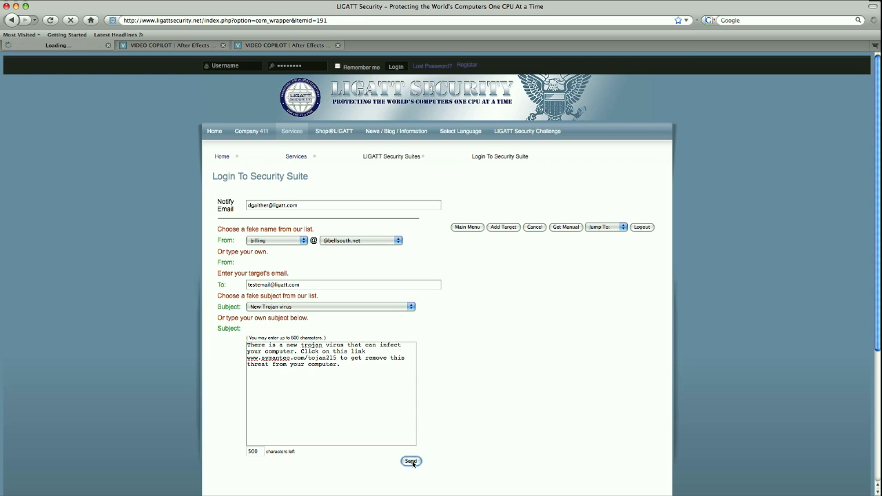
left_click(411, 461)
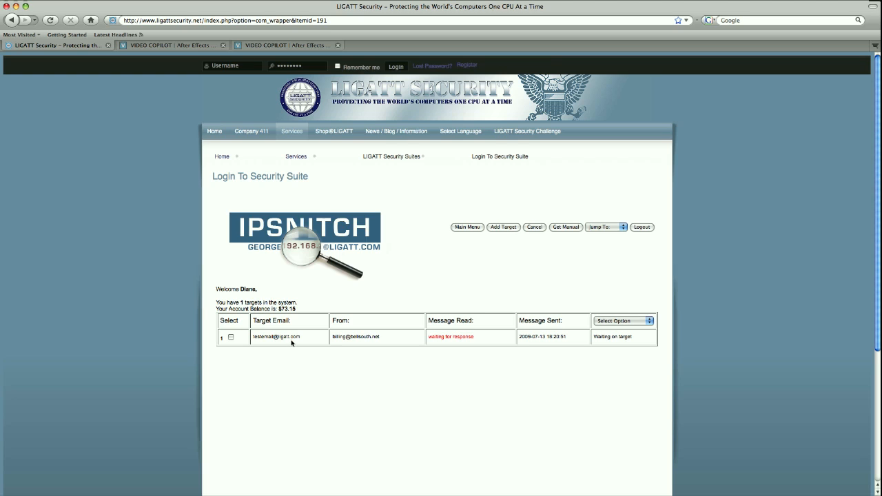
mouse_move(381, 339)
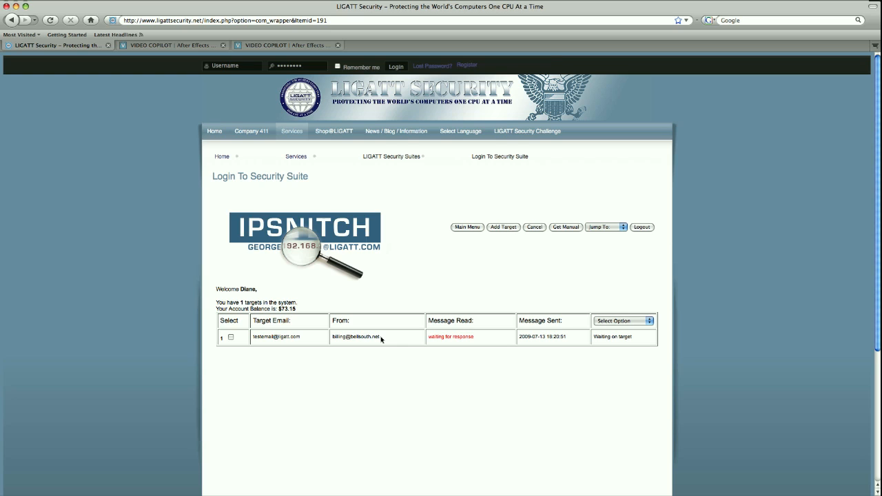
mouse_move(467, 338)
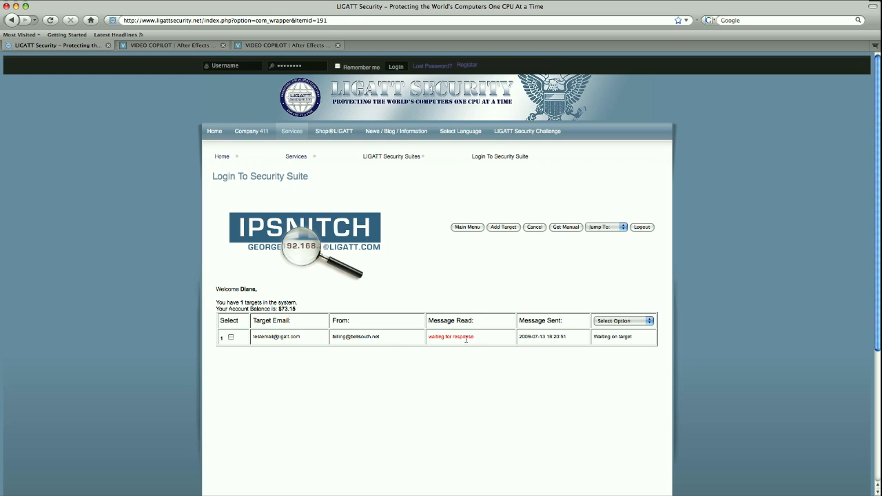
mouse_move(538, 343)
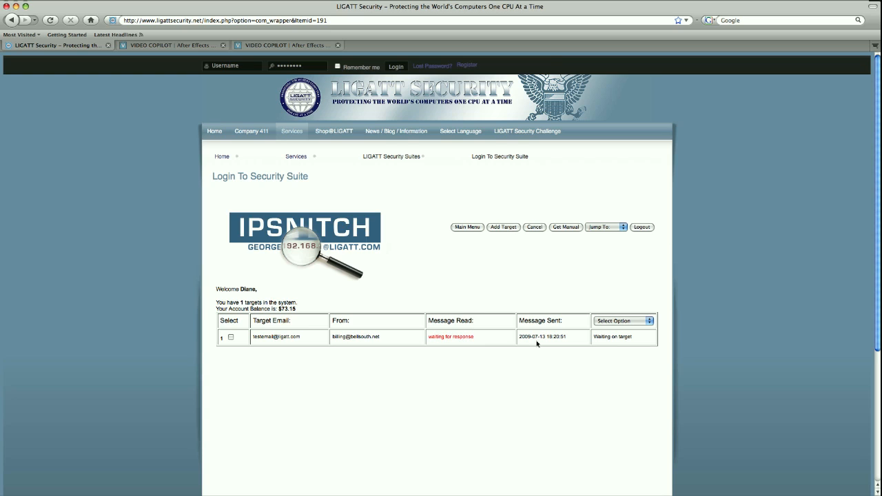
mouse_move(619, 338)
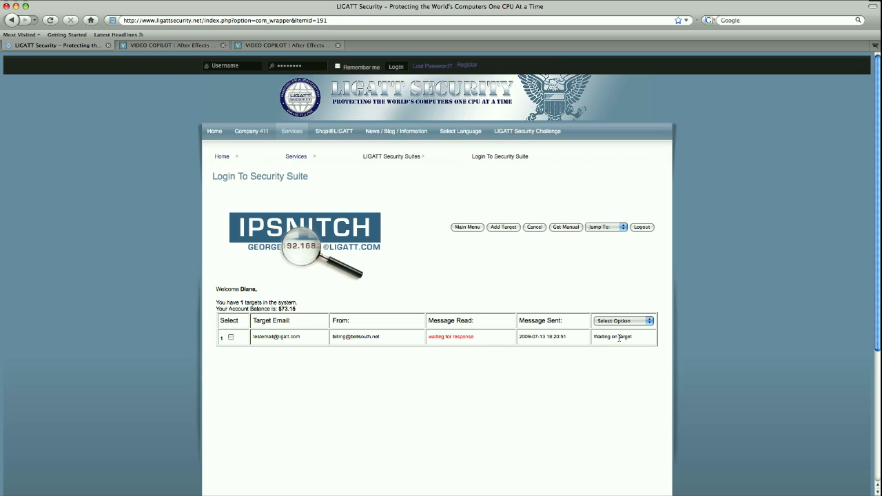
mouse_move(636, 342)
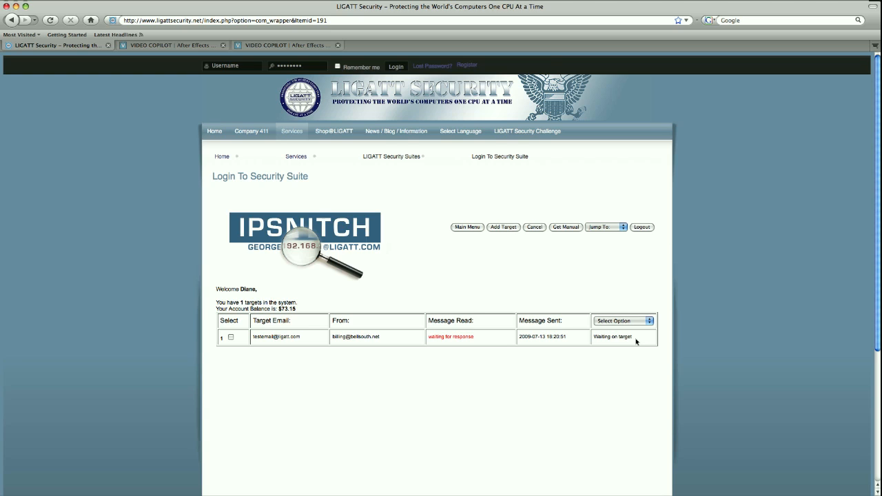
mouse_move(559, 348)
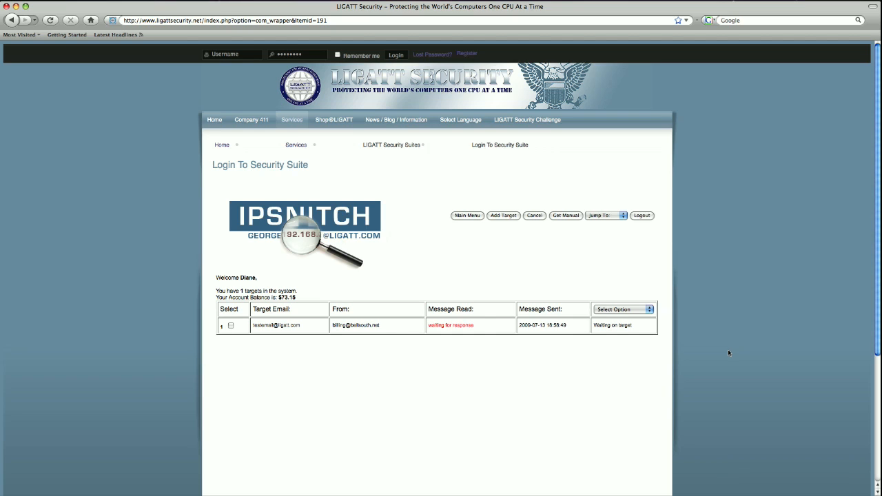
mouse_move(726, 362)
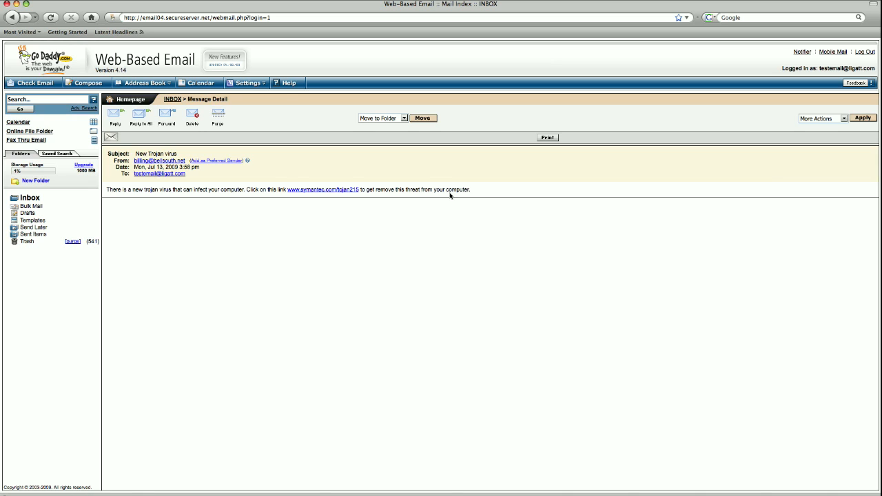
mouse_move(476, 193)
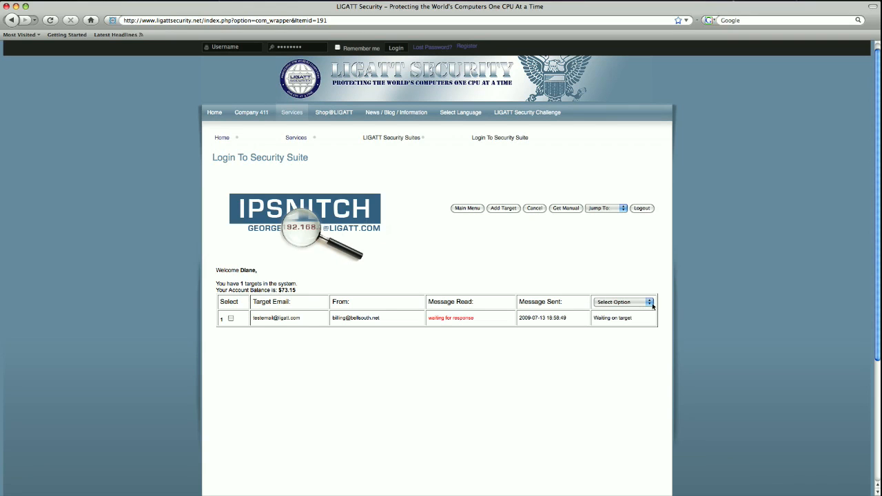
Refresh the target list via Refresh/Update to show the message read at 19:00:25.
left_click(624, 301)
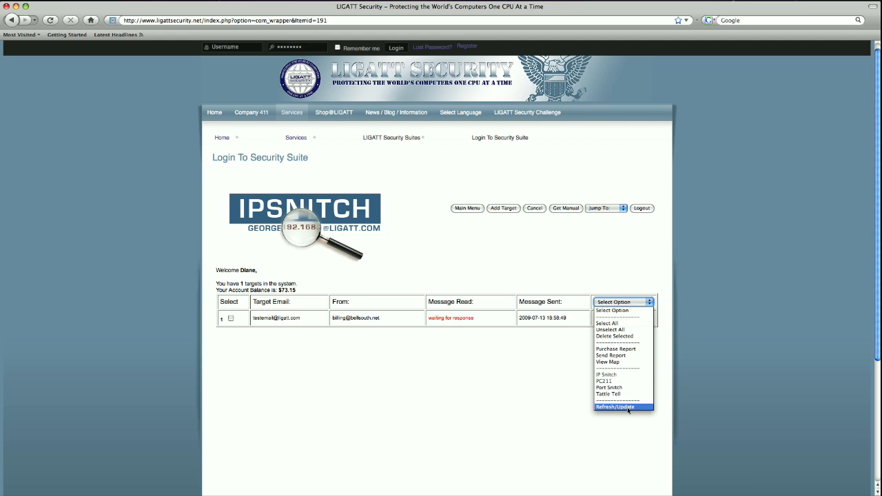
left_click(613, 407)
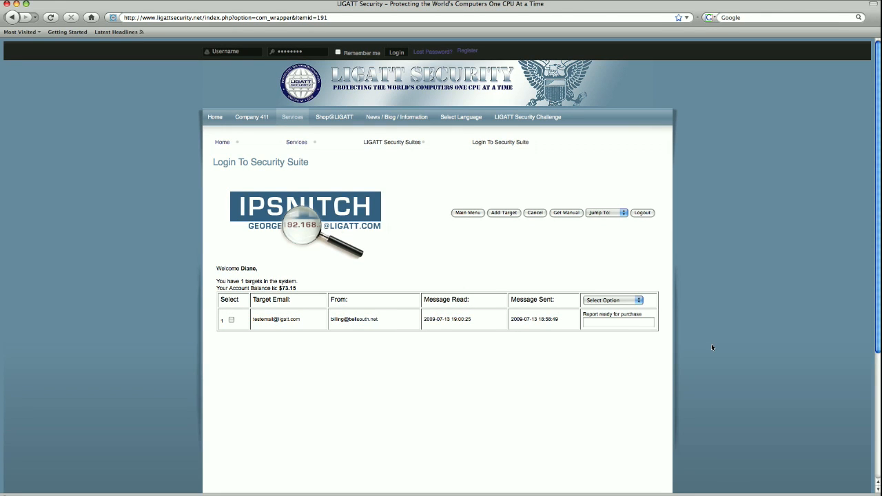
mouse_move(319, 336)
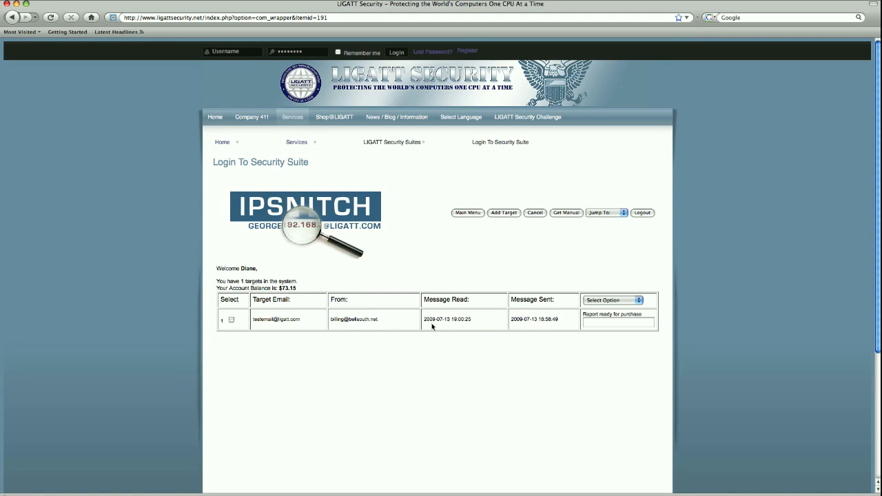
mouse_move(476, 327)
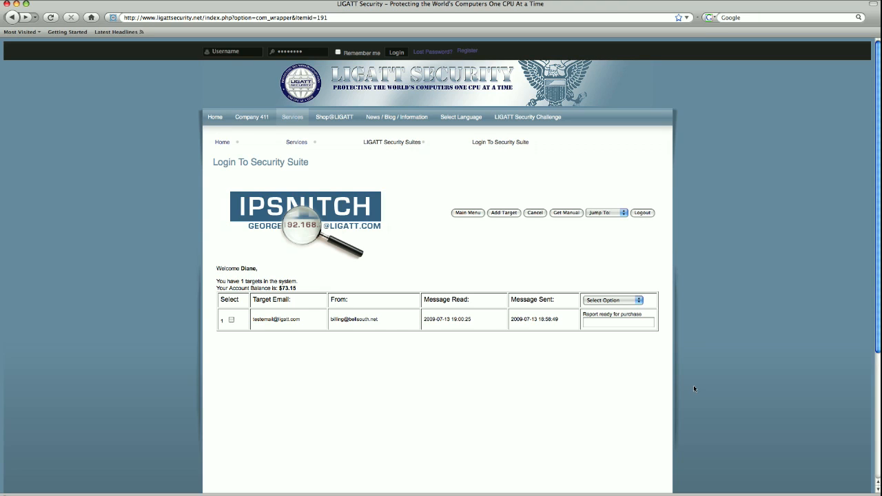
mouse_move(232, 375)
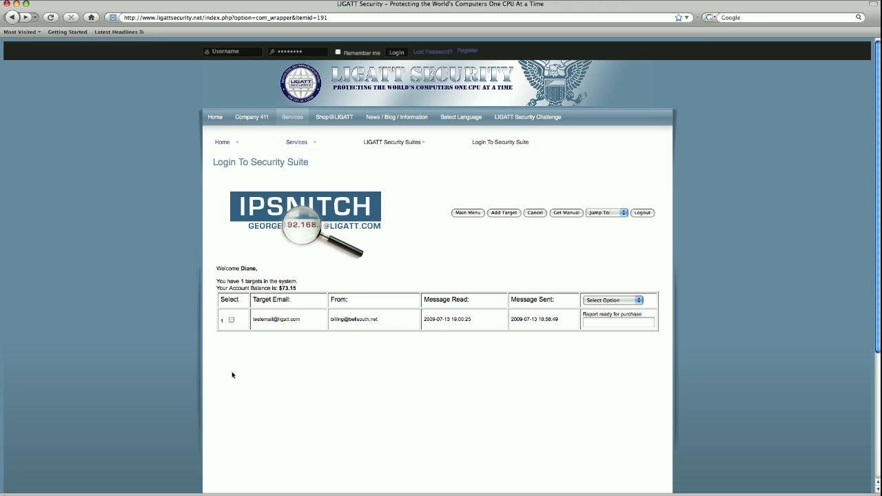
left_click(231, 319)
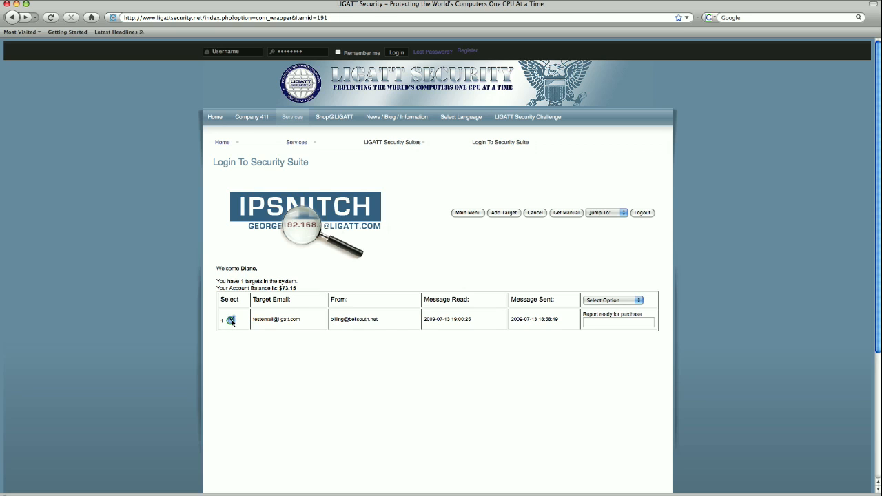
left_click(232, 320)
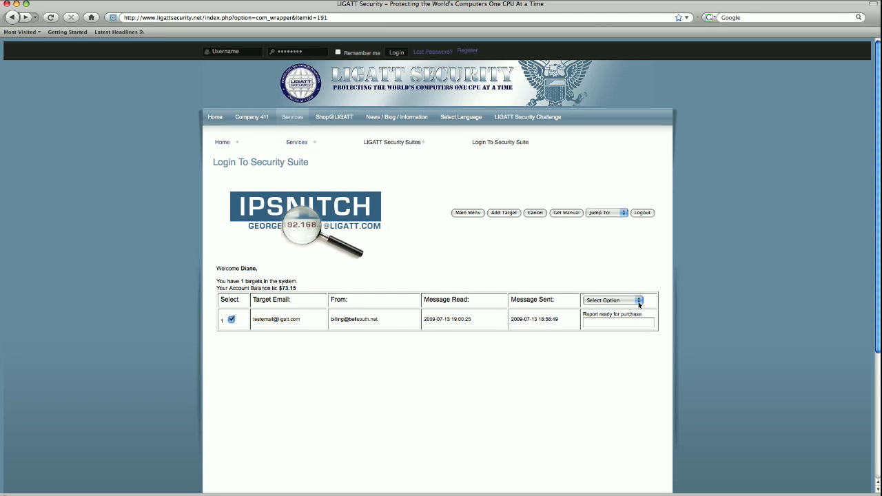
left_click(612, 300)
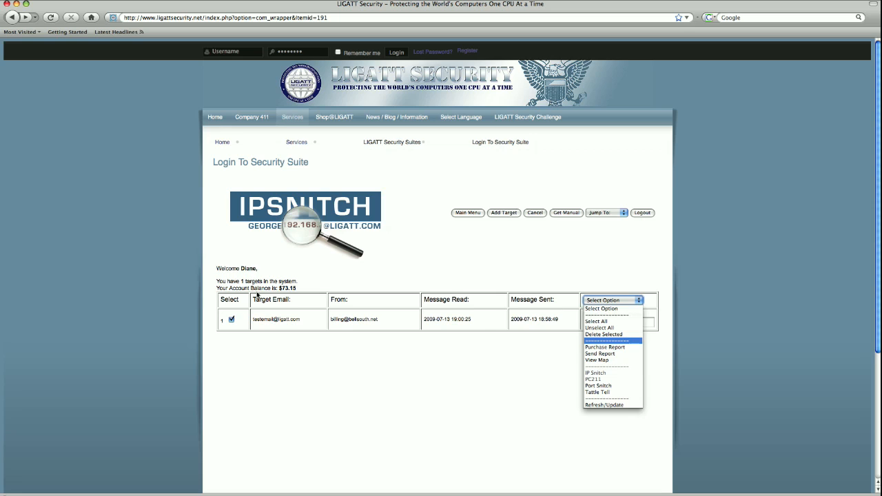
mouse_move(484, 358)
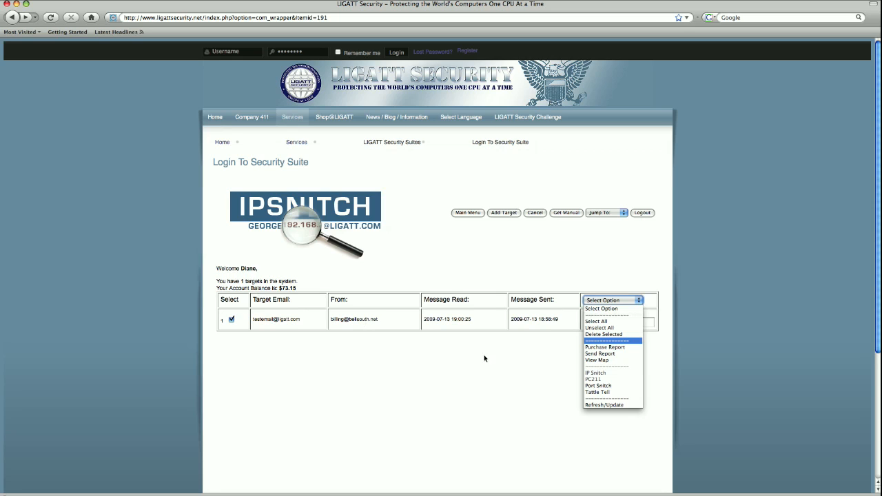
mouse_move(493, 357)
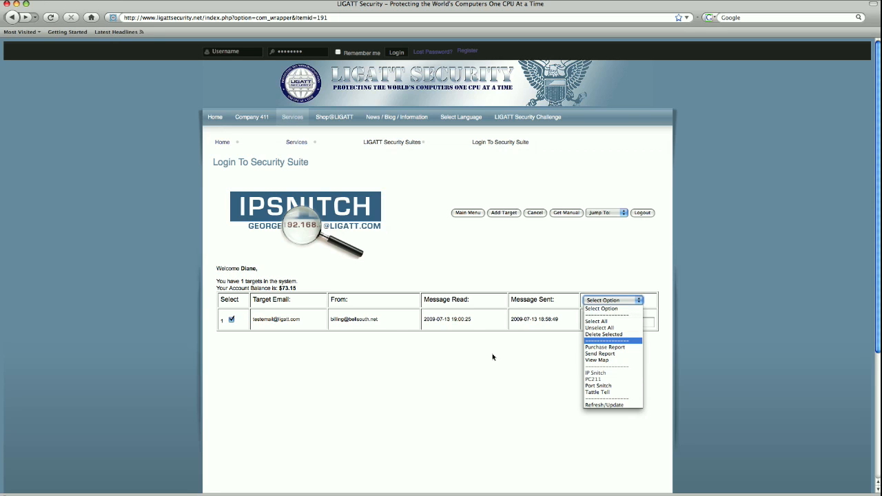
mouse_move(604, 347)
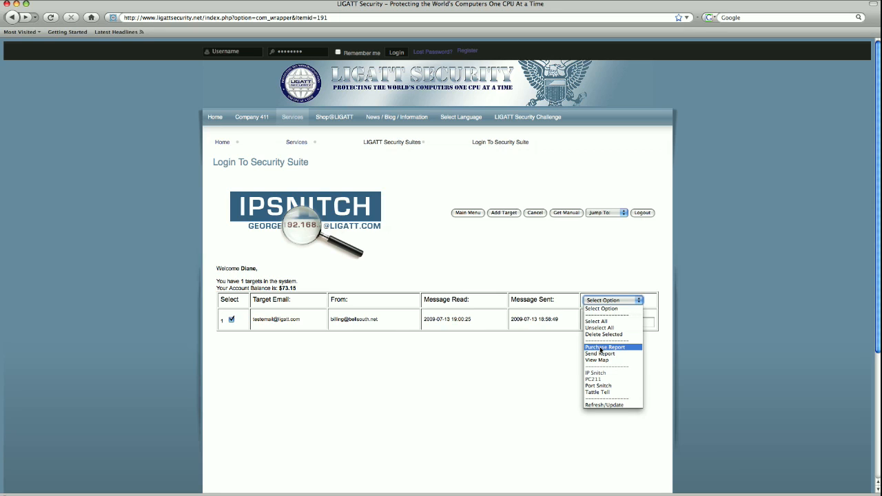
left_click(605, 346)
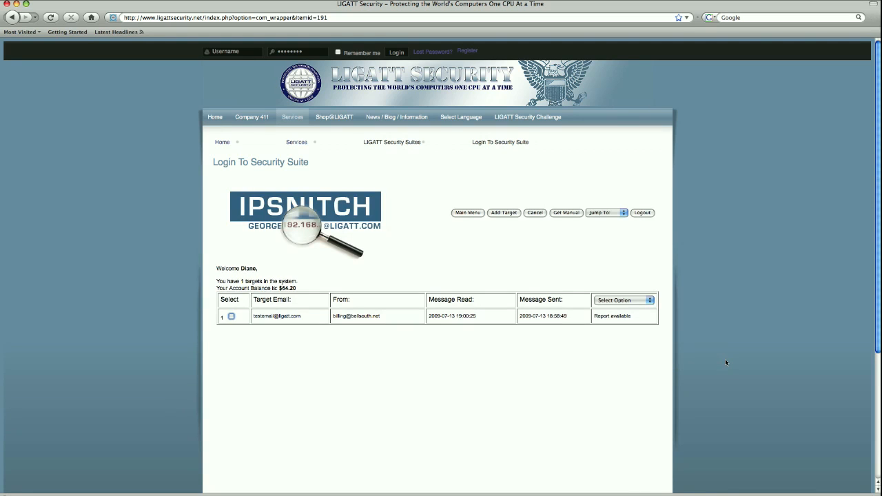
mouse_move(659, 346)
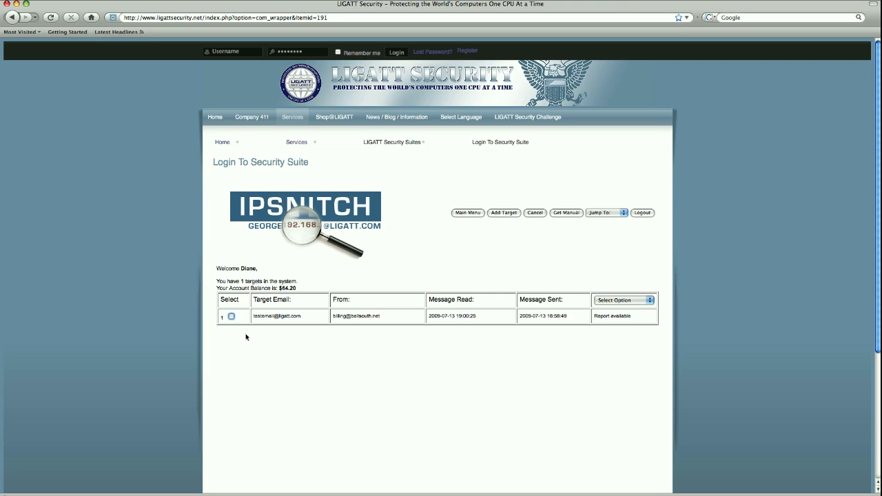
Tick the test target again and choose its next action from Select Option.
left_click(231, 317)
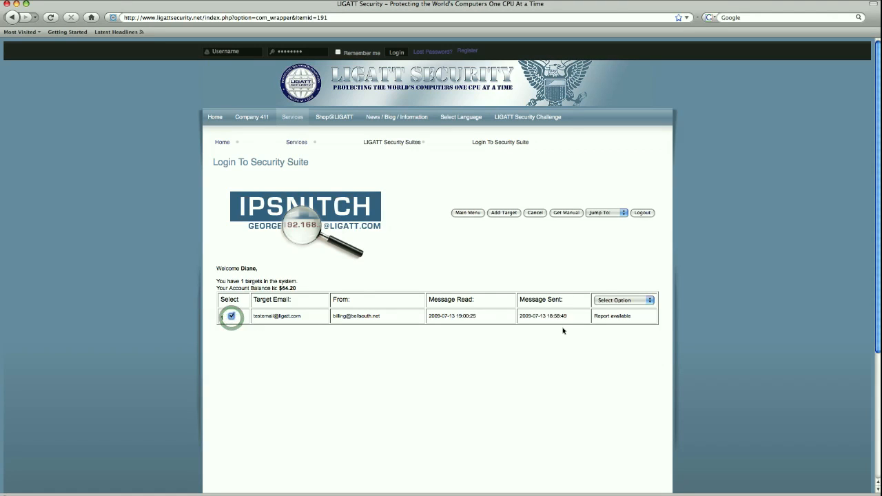
left_click(620, 300)
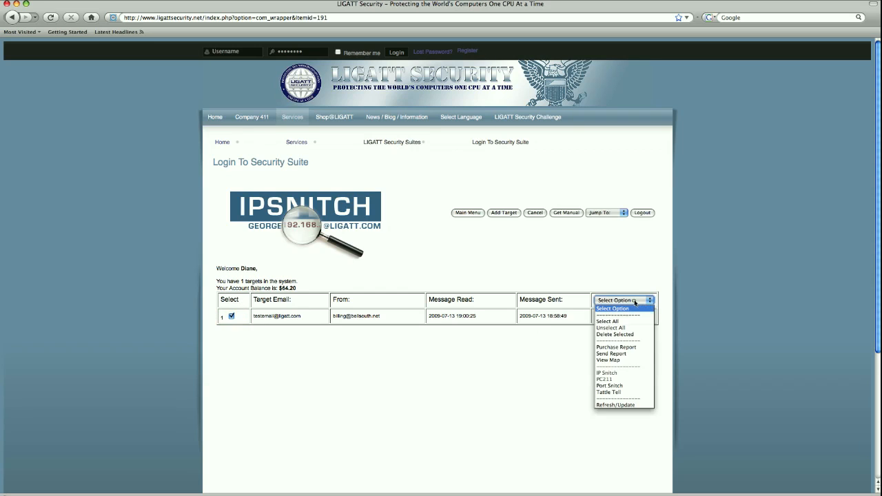
mouse_move(632, 343)
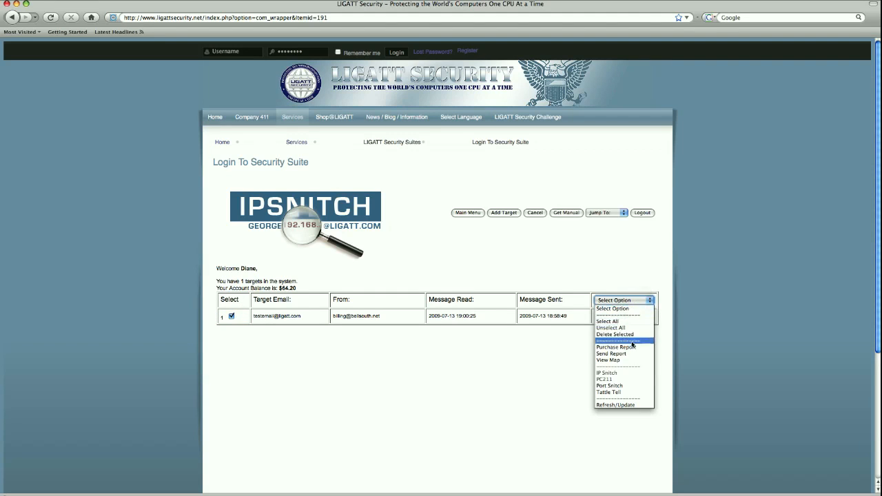
left_click(610, 354)
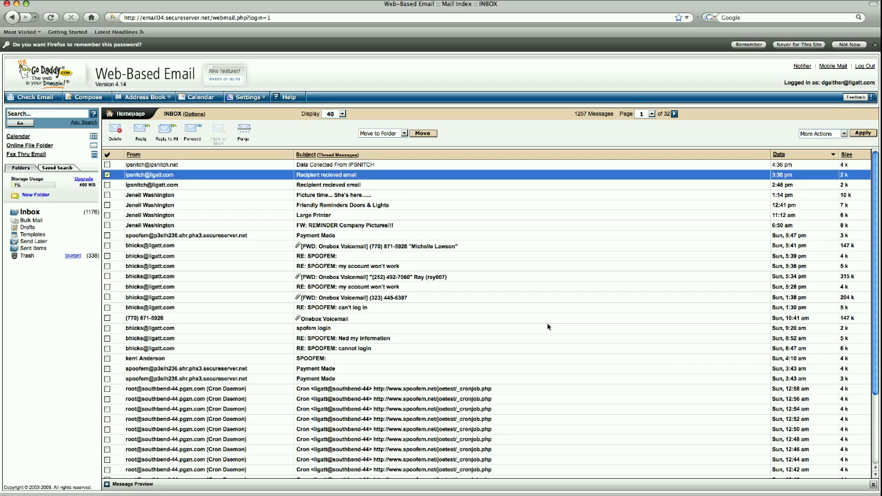
mouse_move(352, 175)
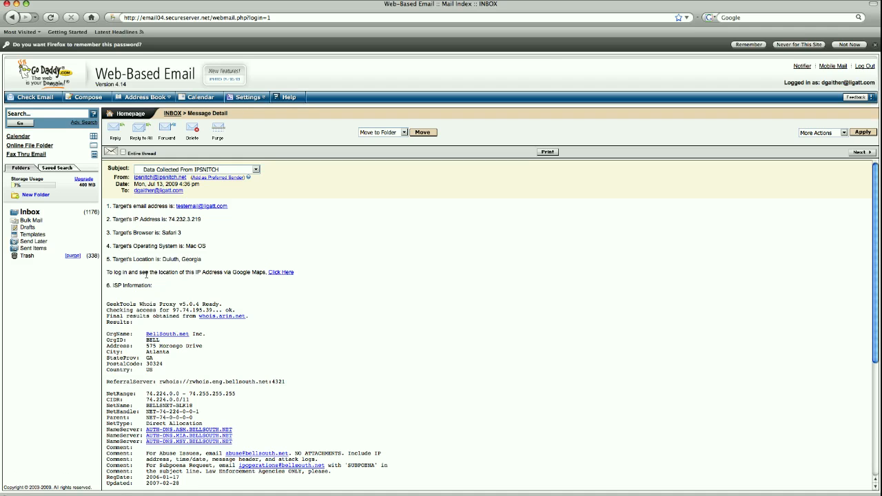
Scroll through the report showing the target's IP, browser, OS, location and ISP.
scroll("down", 3)
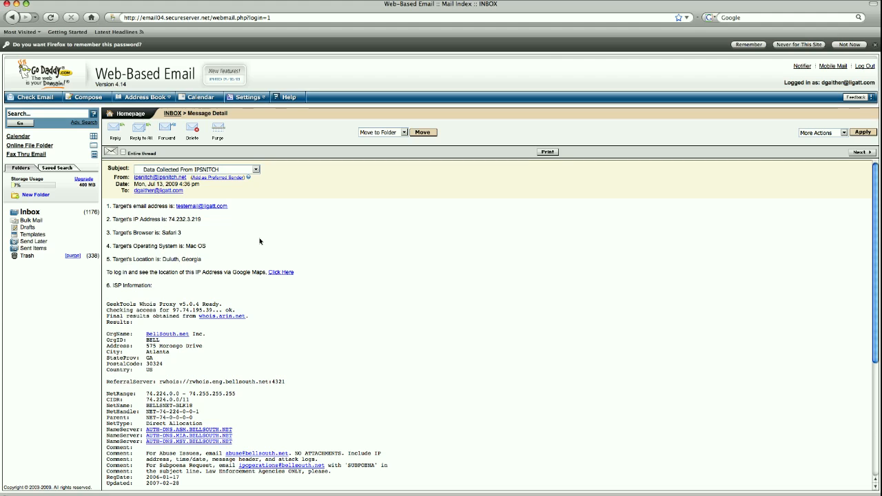
mouse_move(281, 272)
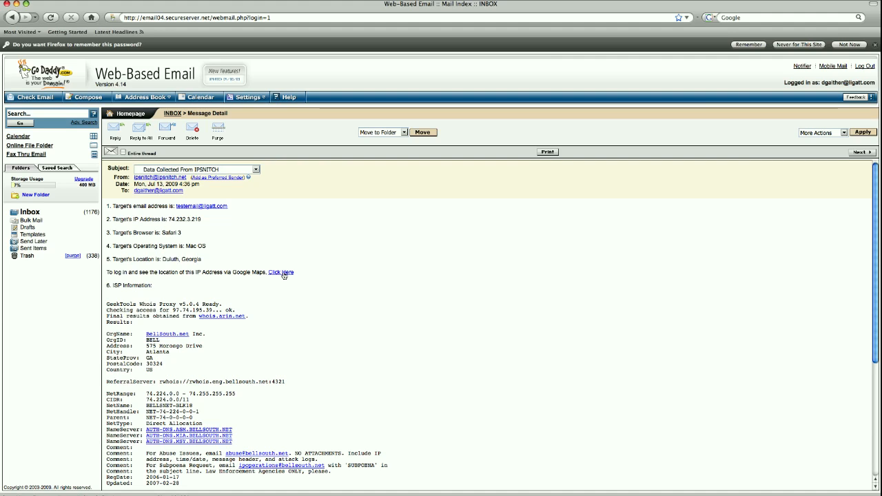
mouse_move(372, 273)
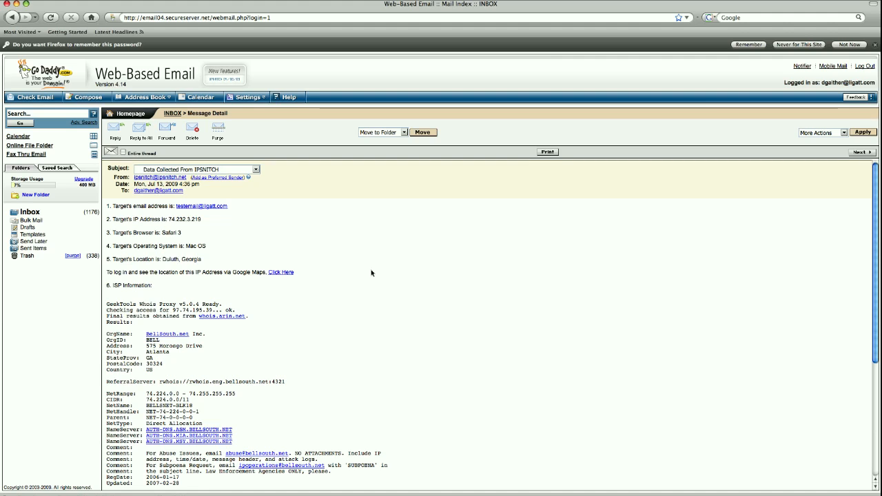
mouse_move(758, 438)
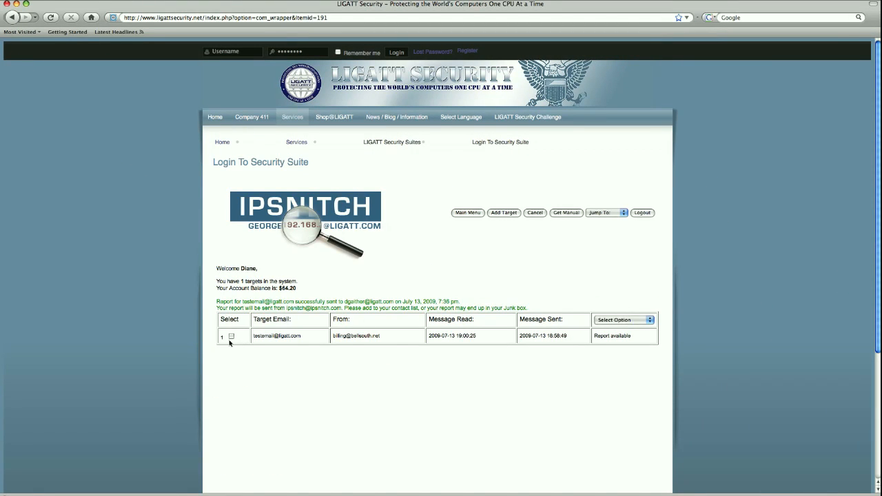
left_click(622, 319)
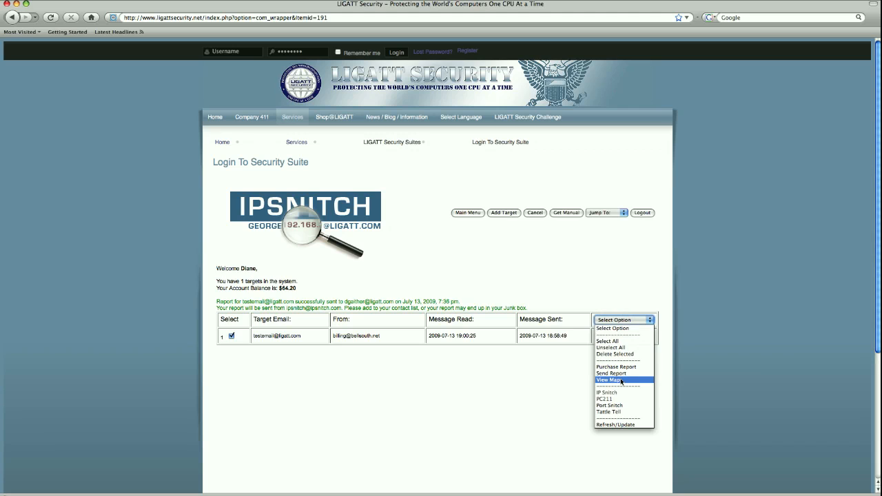
left_click(610, 379)
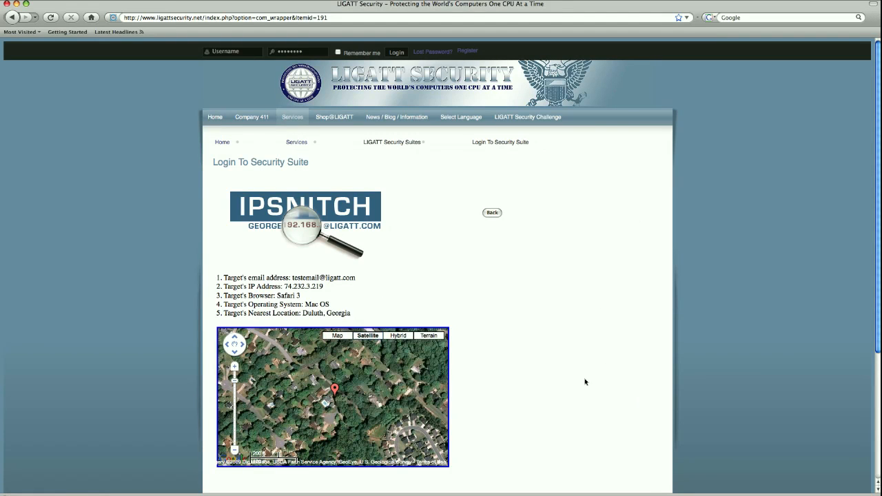
mouse_move(533, 375)
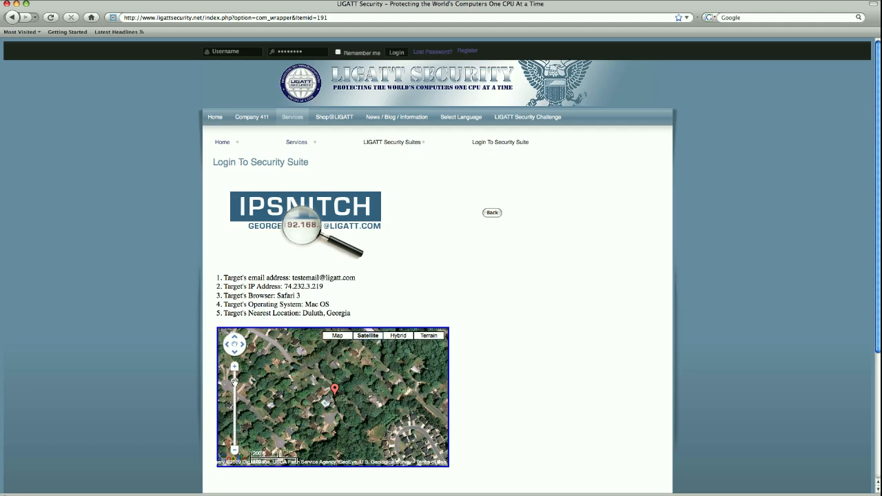
mouse_move(235, 383)
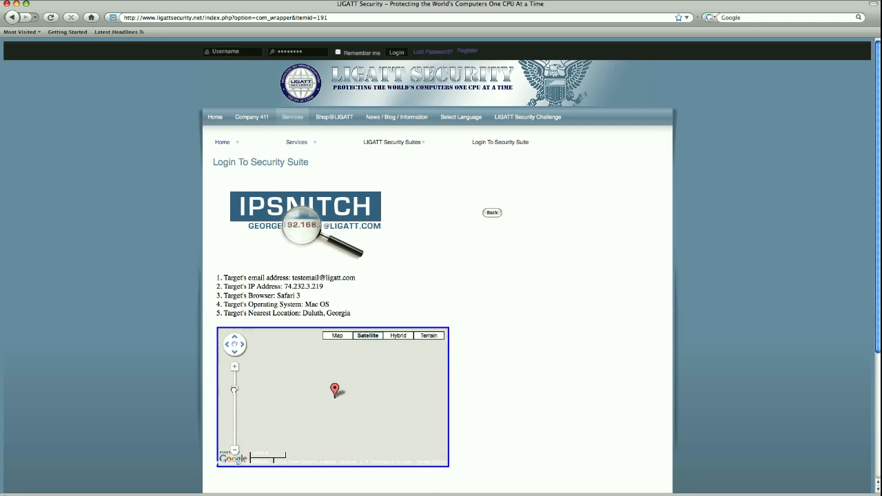
Zoom the satellite map in on the Duluth marker, then settle at a closer zoom.
left_click(367, 336)
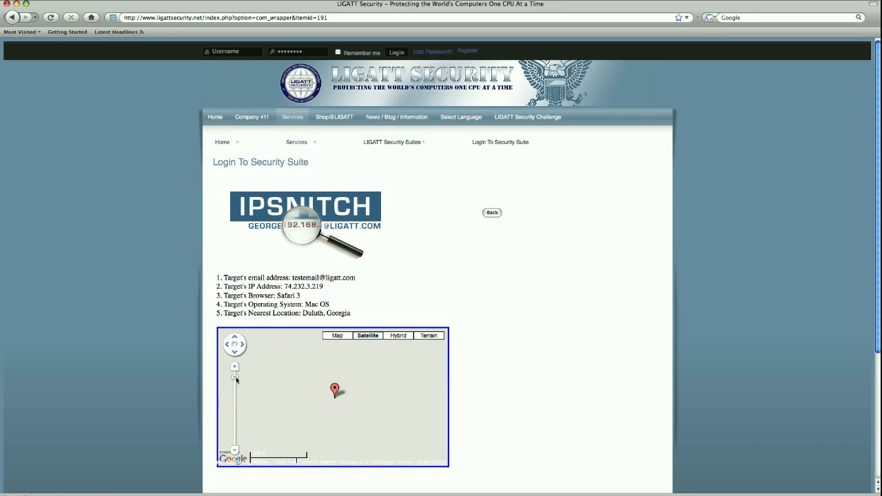
left_click(368, 336)
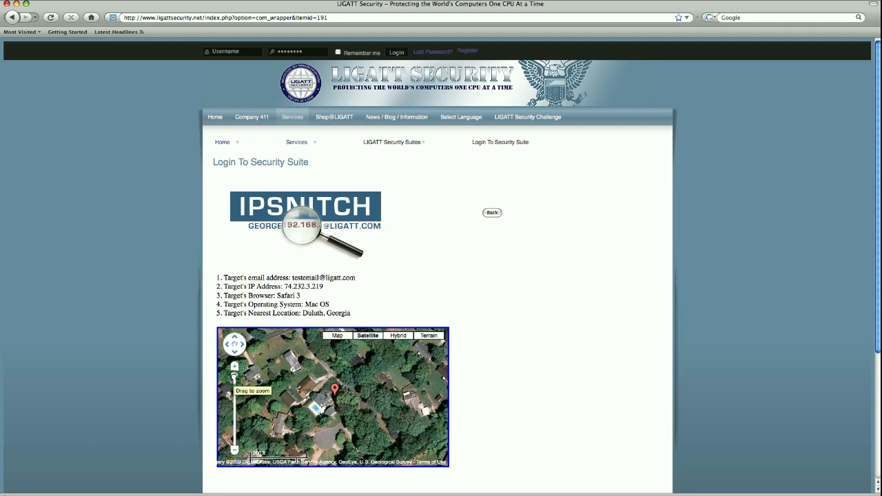
left_click(235, 366)
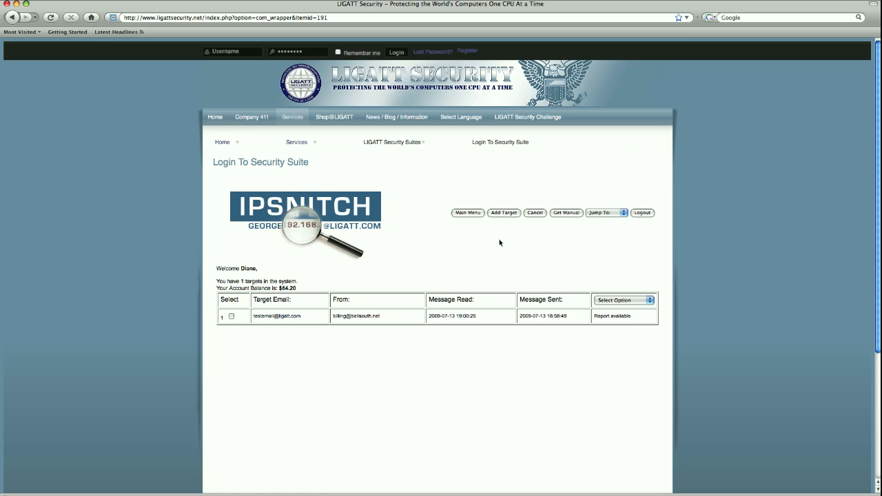
mouse_move(309, 285)
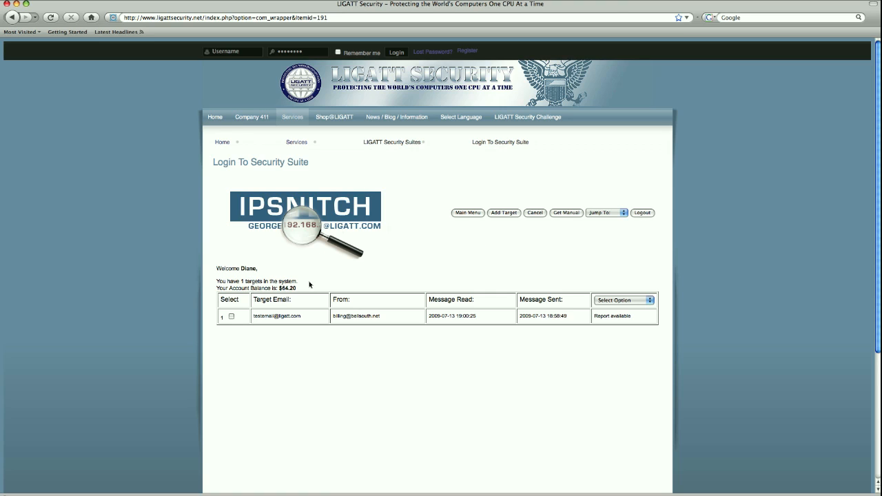
mouse_move(298, 289)
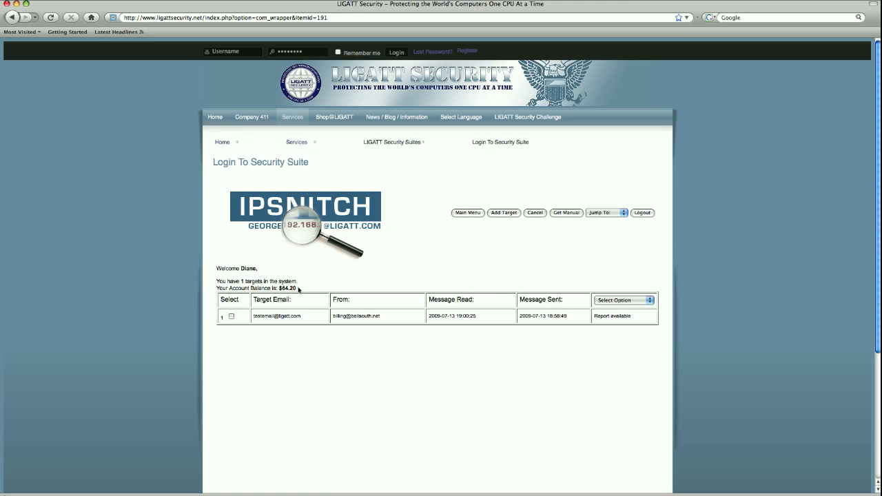
mouse_move(318, 288)
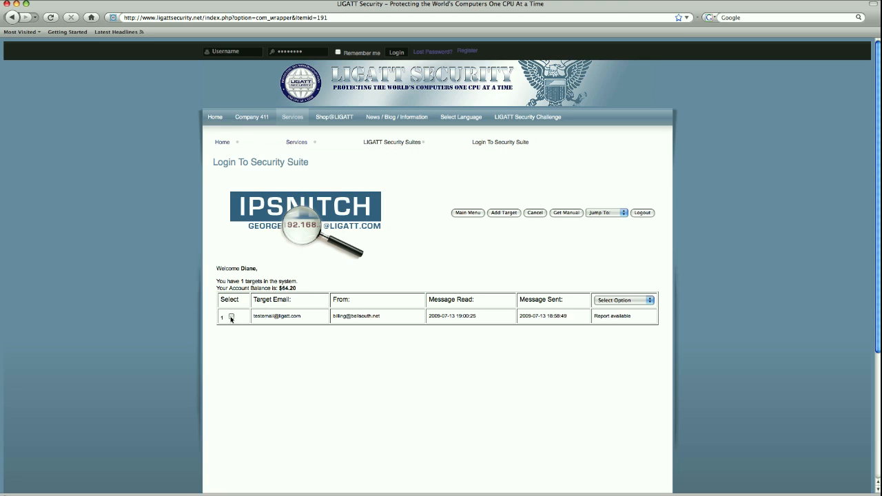
left_click(233, 316)
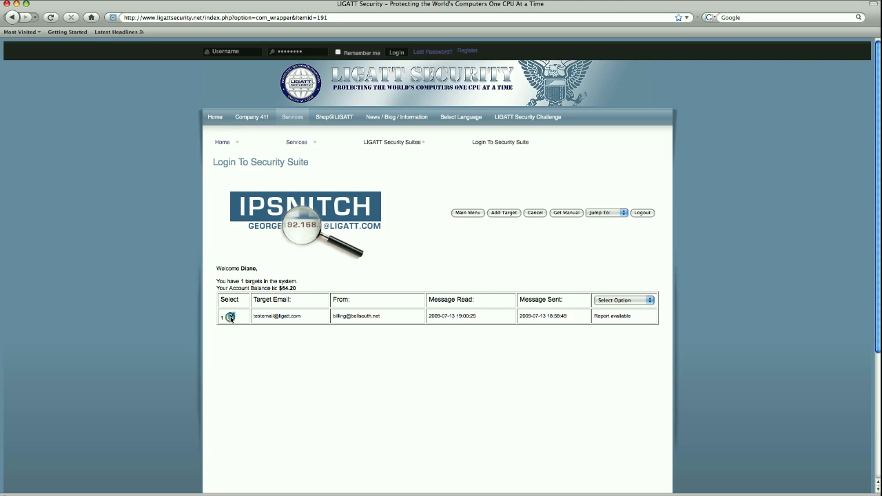
left_click(232, 315)
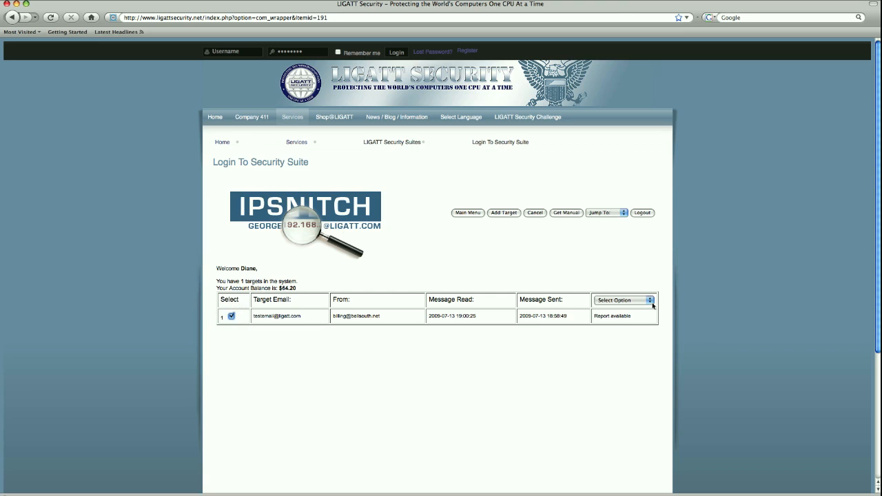
left_click(622, 300)
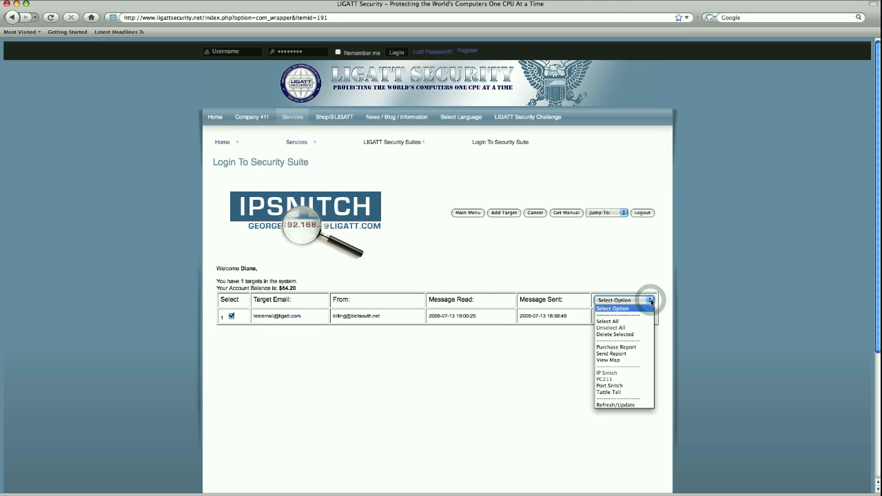
mouse_move(615, 334)
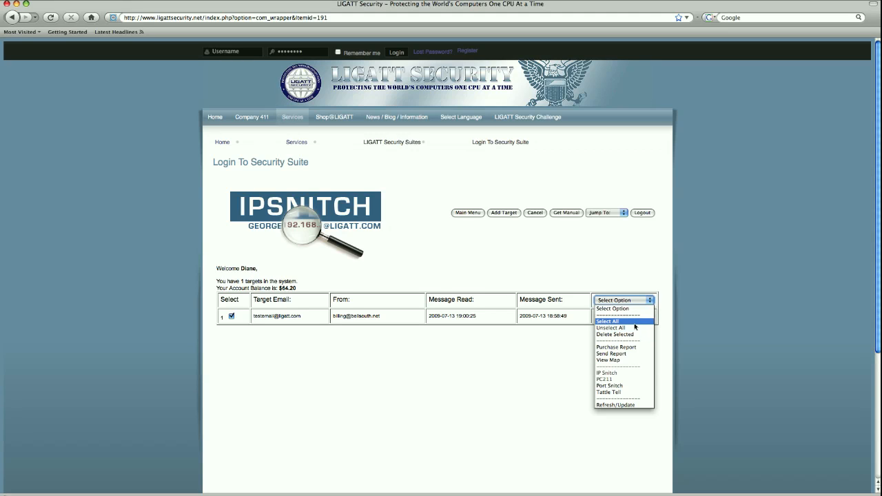
mouse_move(612, 328)
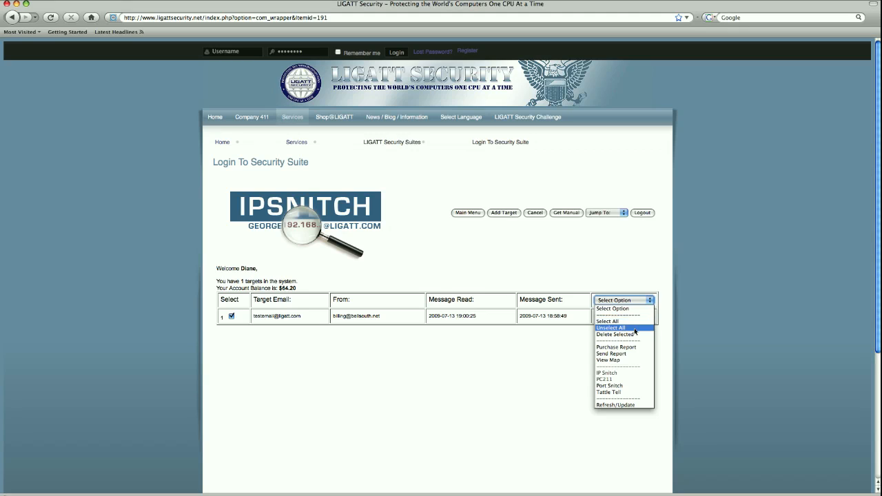
mouse_move(615, 334)
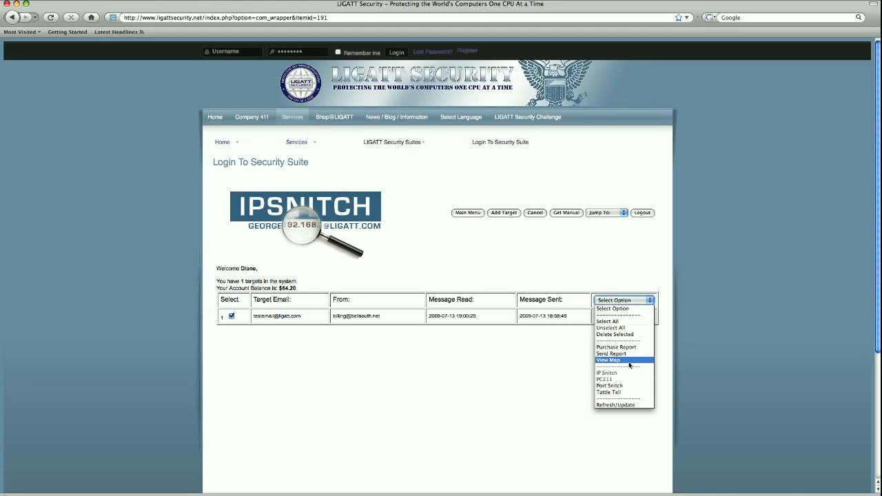
mouse_move(609, 373)
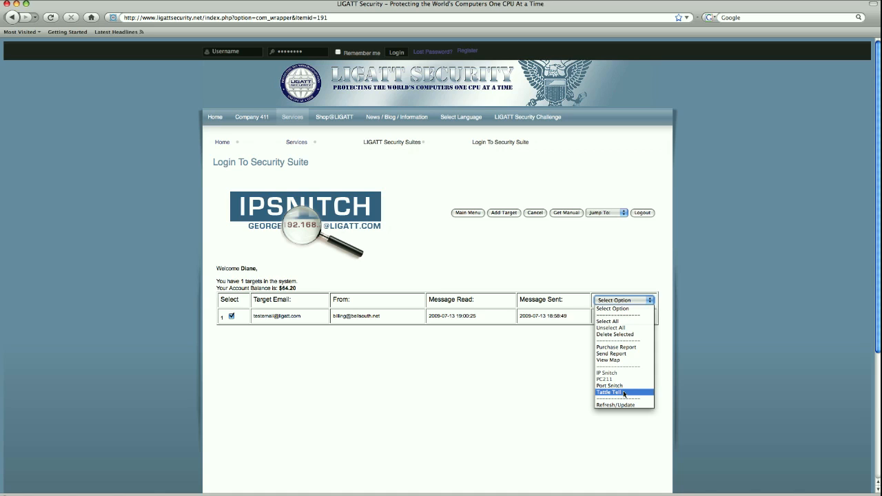
left_click(610, 392)
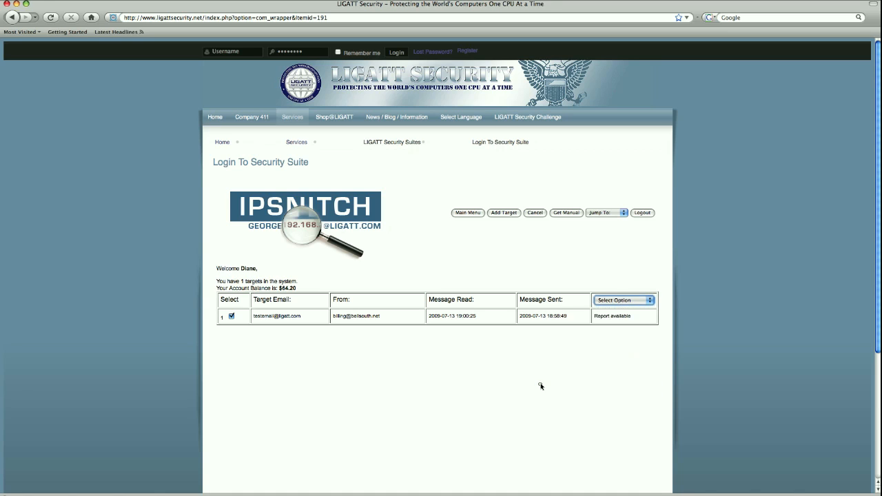